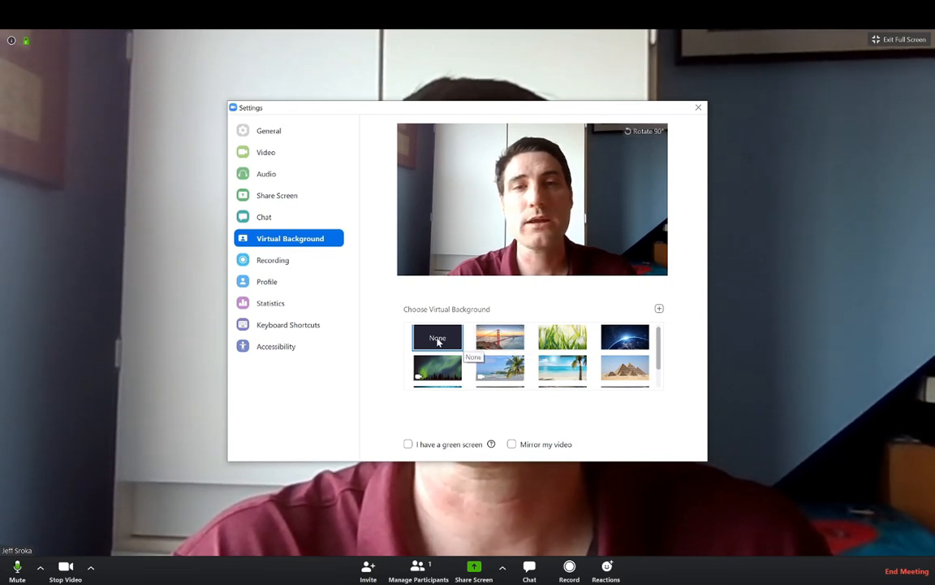
{"action": "mouse_move", "coordinate": [625, 339]}
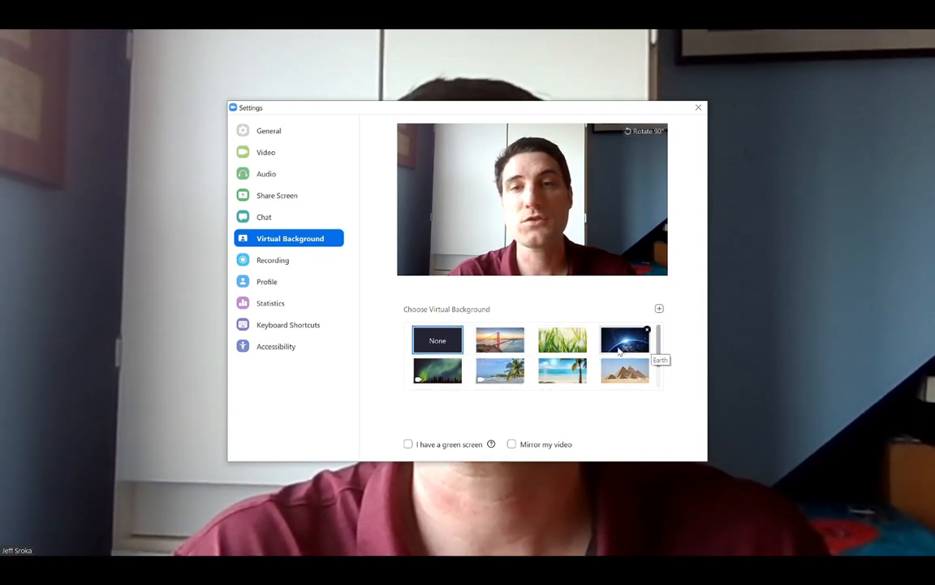
{"action": "mouse_move", "coordinate": [562, 340]}
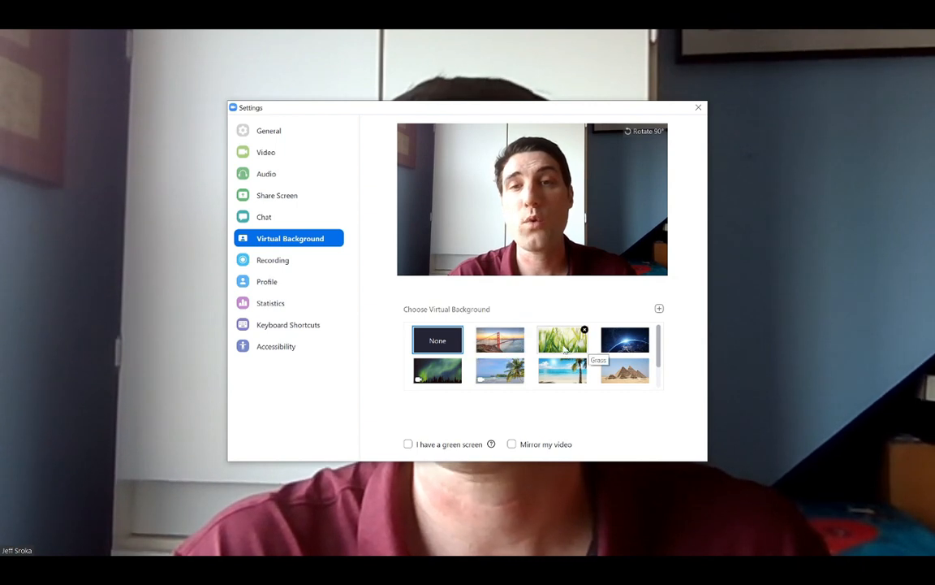
Cycle the background through bridge, Grass, Earth and Northern Lights, ending on Beach
{"action": "left_click", "coordinate": [500, 339]}
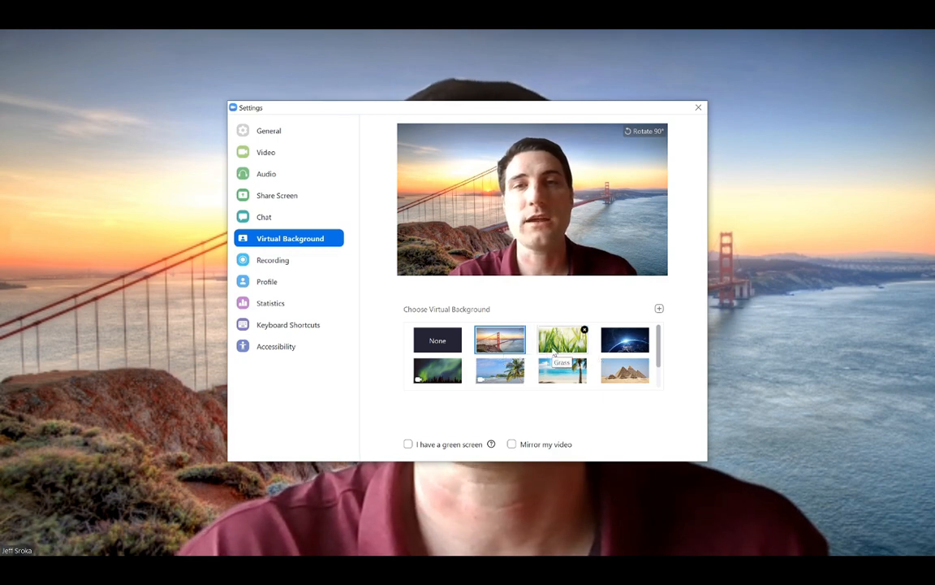
{"action": "left_click", "coordinate": [562, 340]}
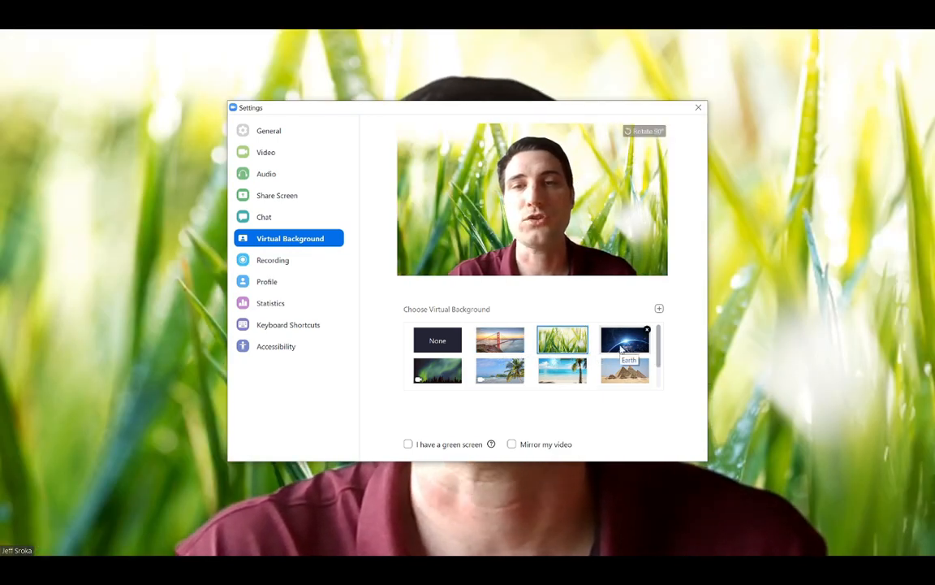
{"action": "left_click", "coordinate": [624, 340]}
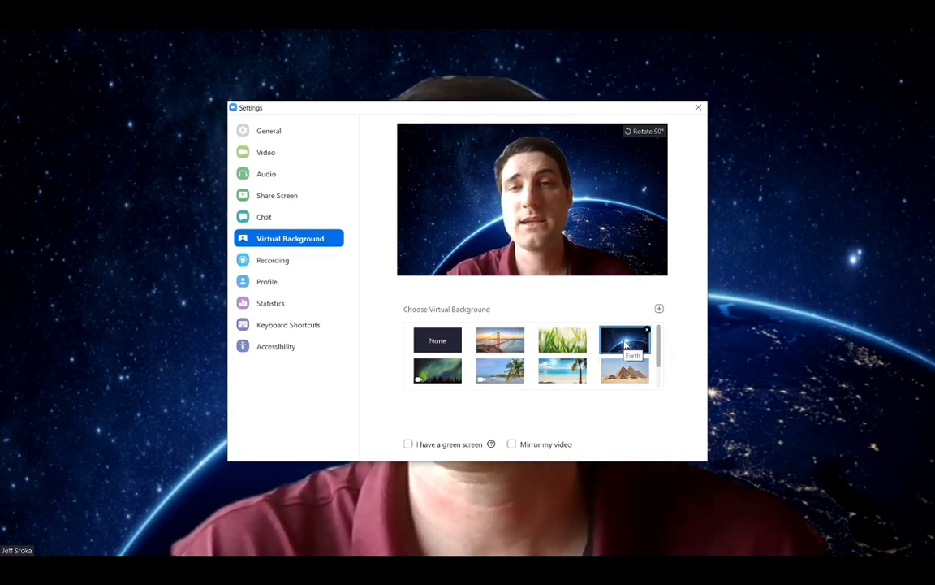
{"action": "left_click", "coordinate": [624, 339]}
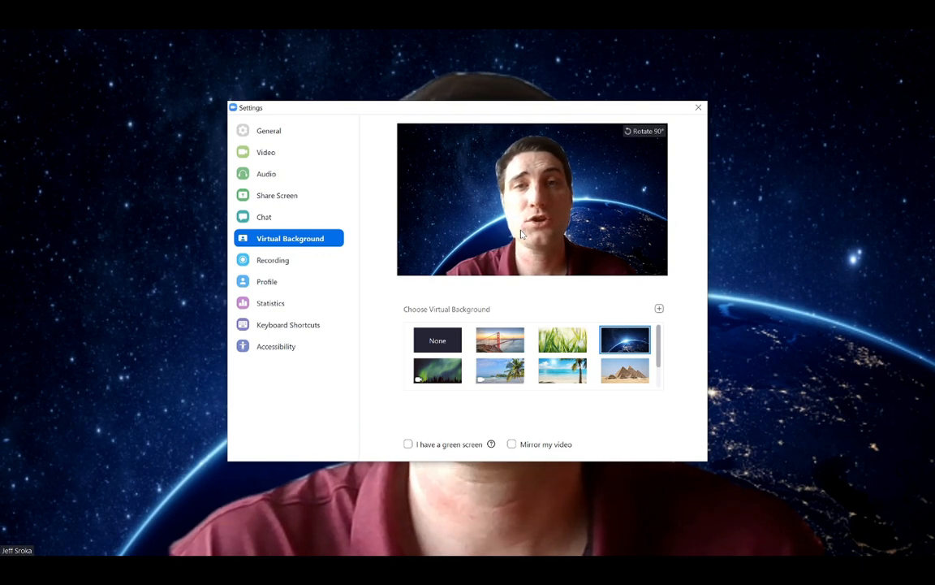
{"action": "mouse_move", "coordinate": [437, 370]}
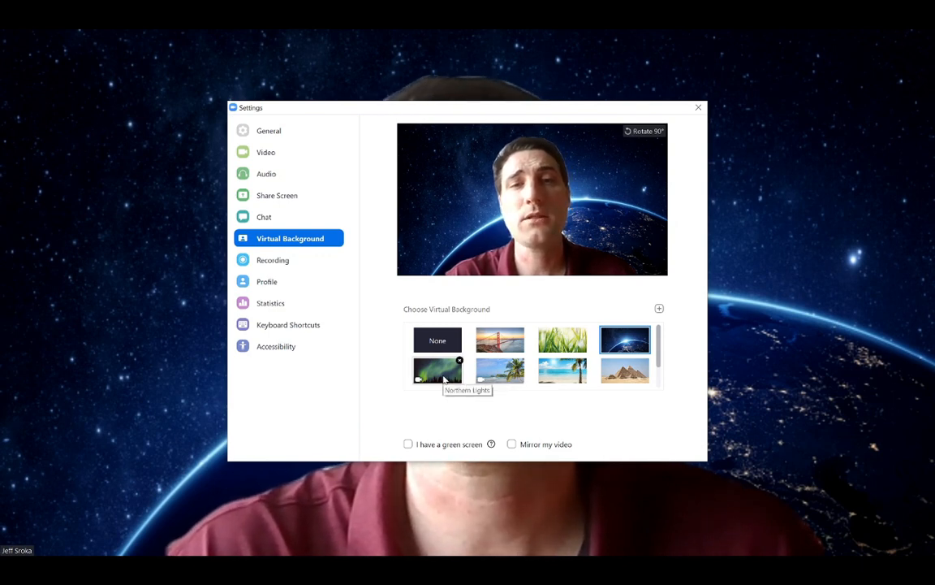
{"action": "left_click", "coordinate": [438, 371]}
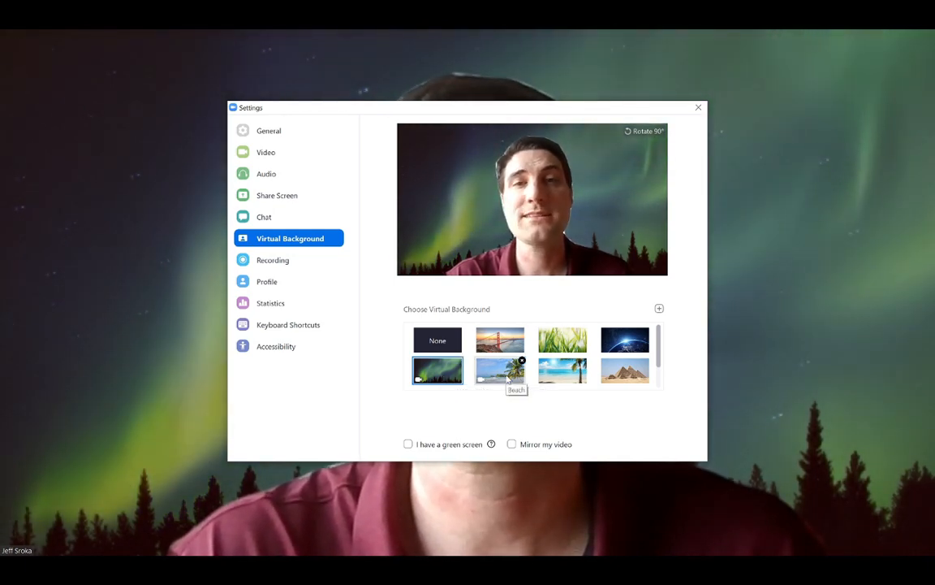
{"action": "left_click", "coordinate": [500, 371]}
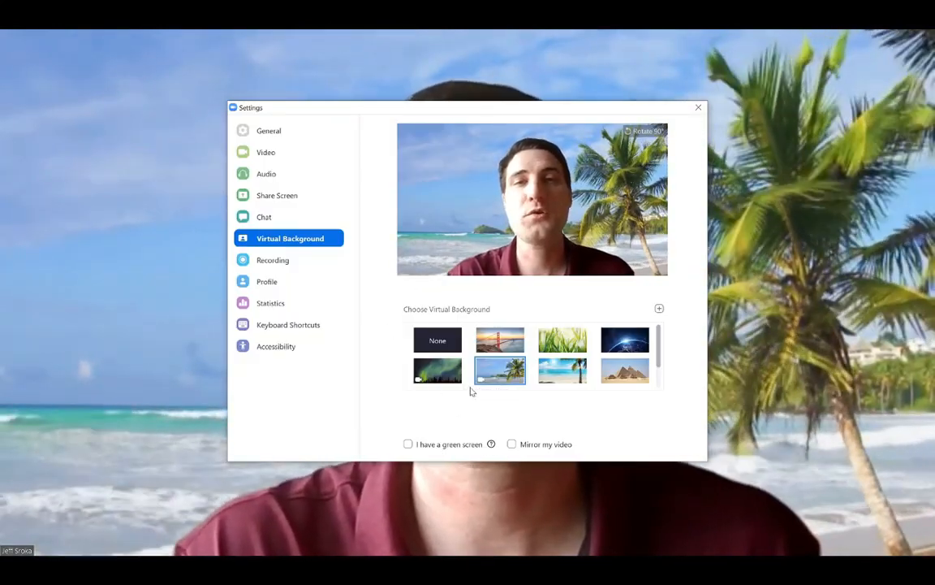
{"action": "mouse_move", "coordinate": [590, 408]}
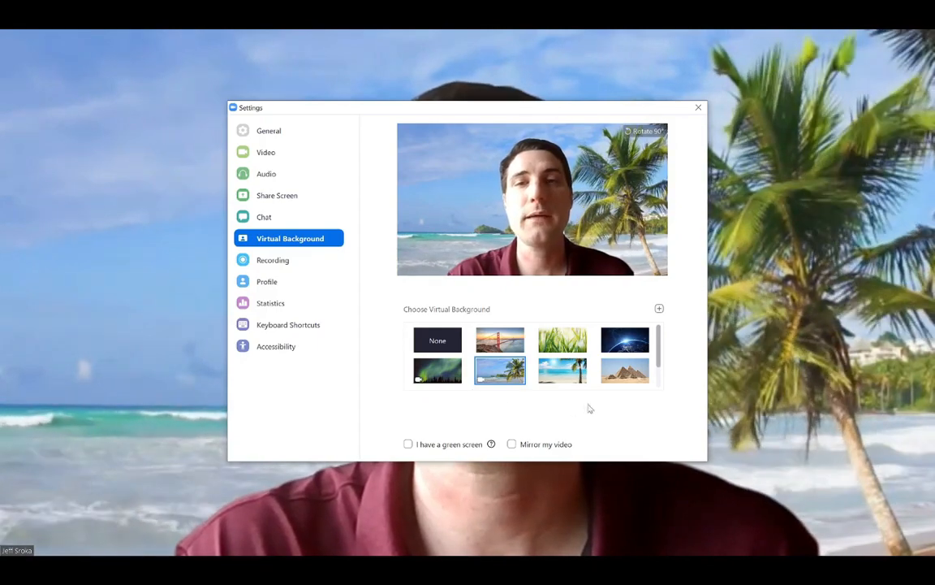
{"action": "mouse_move", "coordinate": [658, 309]}
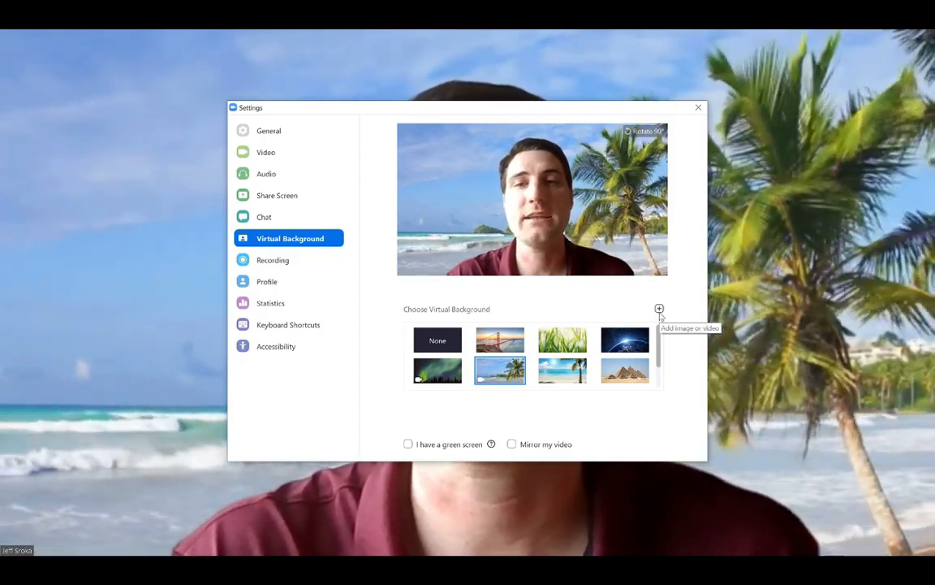
Import office-chairs-unsplash from Desktop > zoom as a custom background image
{"action": "left_click", "coordinate": [659, 308]}
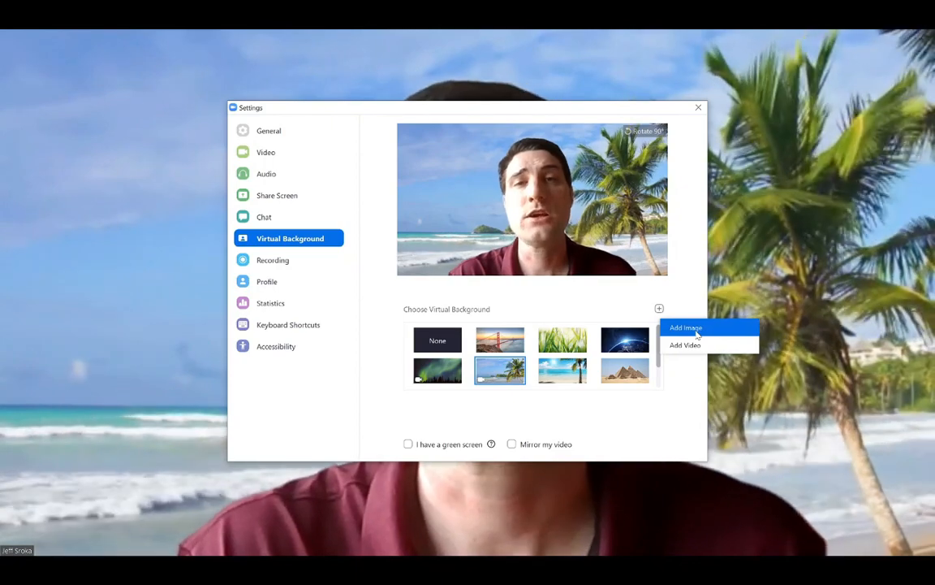
{"action": "left_click", "coordinate": [686, 327]}
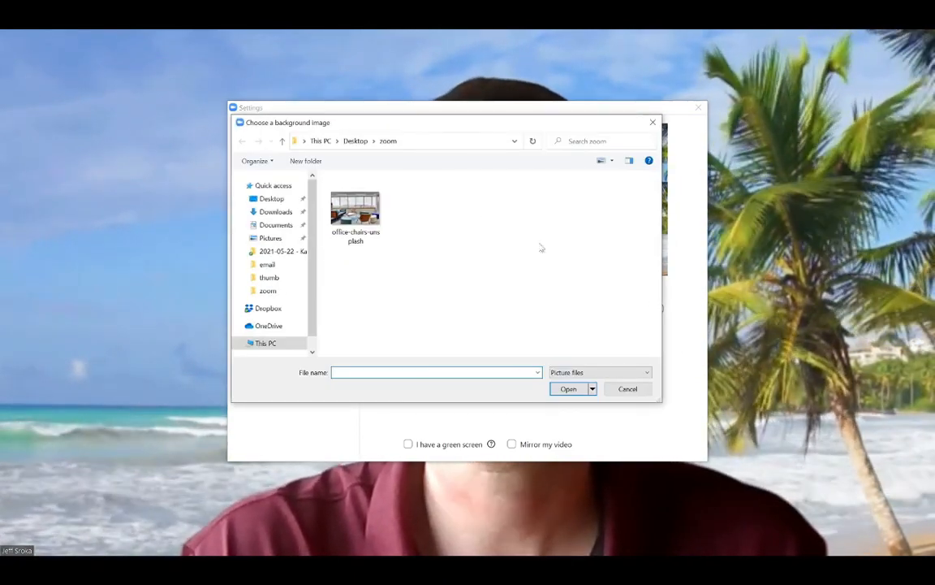
{"action": "mouse_move", "coordinate": [354, 207]}
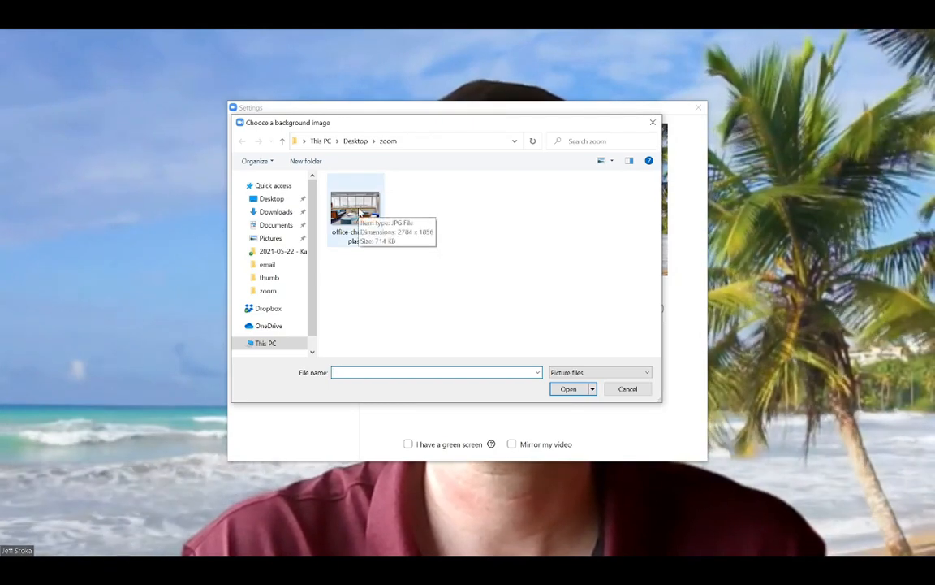
{"action": "left_click", "coordinate": [354, 207]}
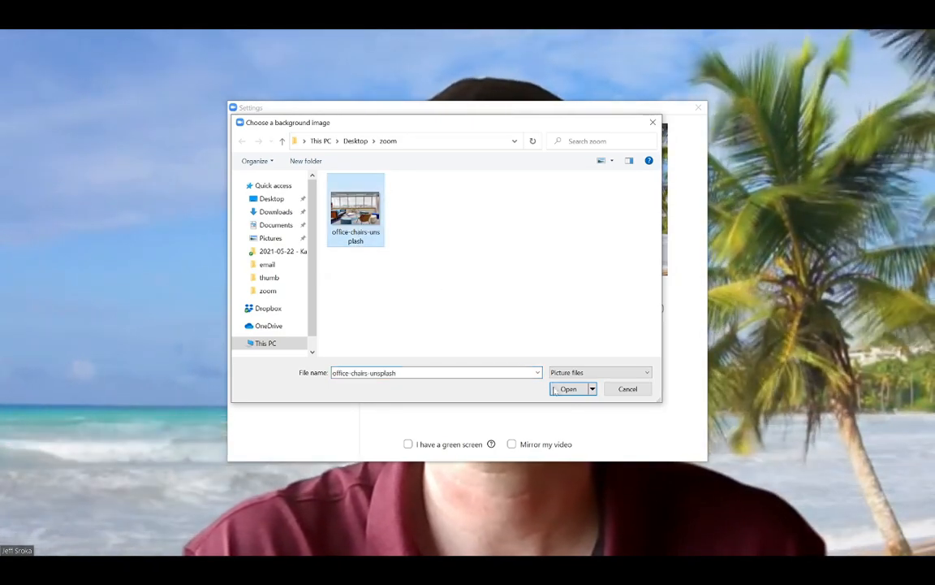
{"action": "left_click", "coordinate": [568, 389]}
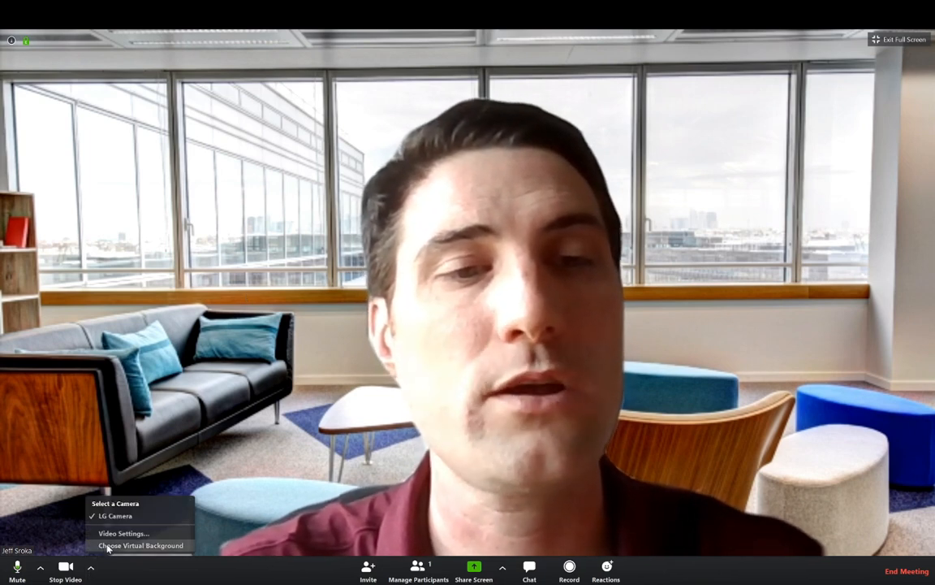
Add the 'video' waterfall clip as the virtual background and close Settings
{"action": "left_click", "coordinate": [139, 545]}
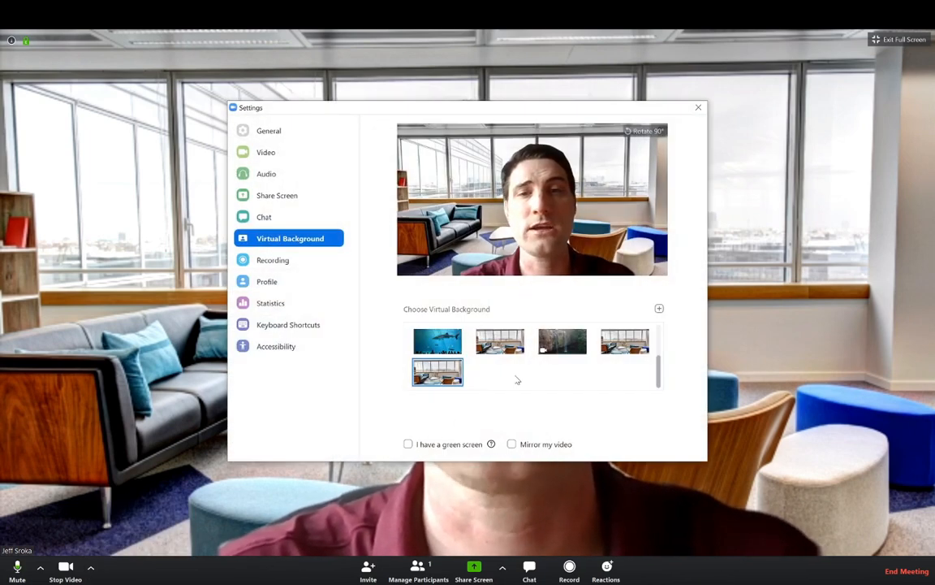
{"action": "left_click", "coordinate": [659, 308]}
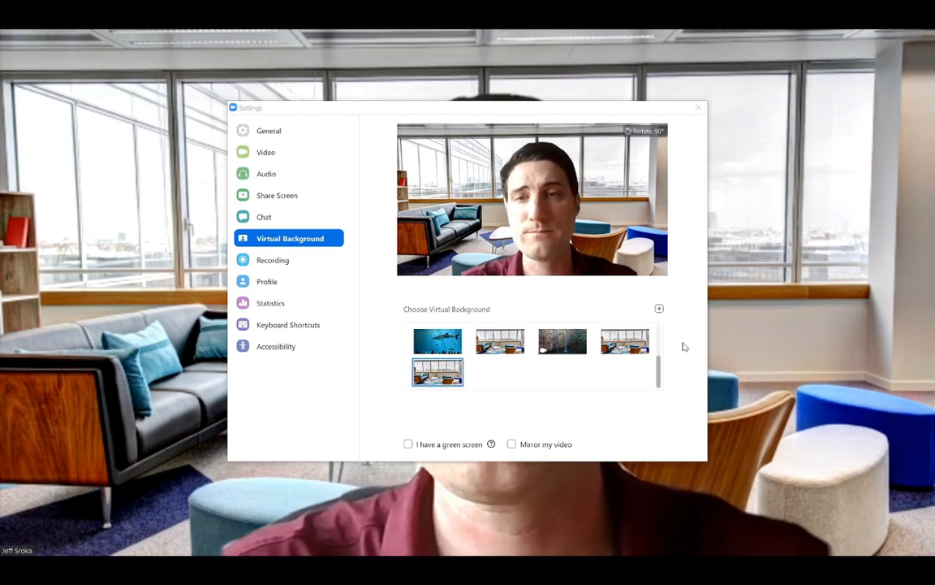
{"action": "left_click", "coordinate": [660, 309]}
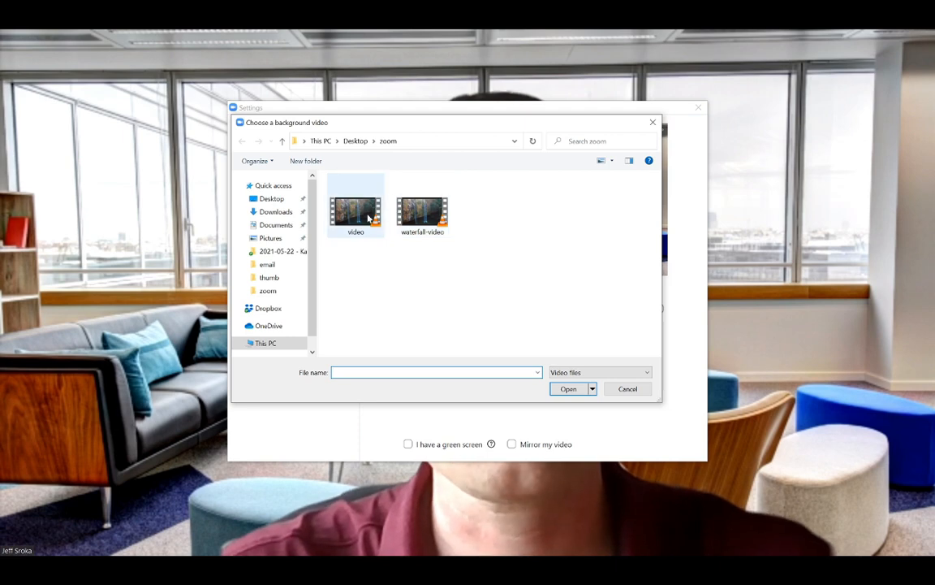
{"action": "left_click", "coordinate": [356, 209]}
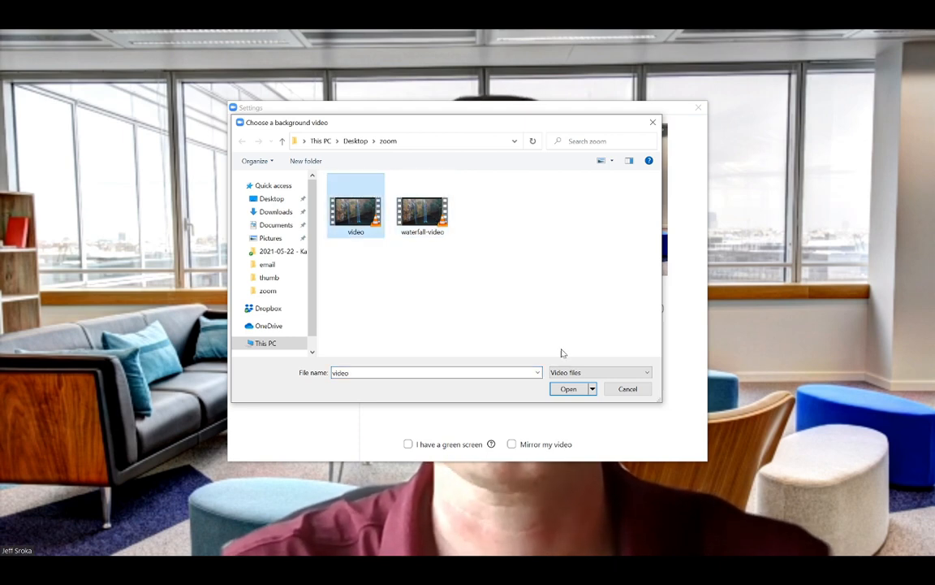
{"action": "left_click", "coordinate": [568, 388]}
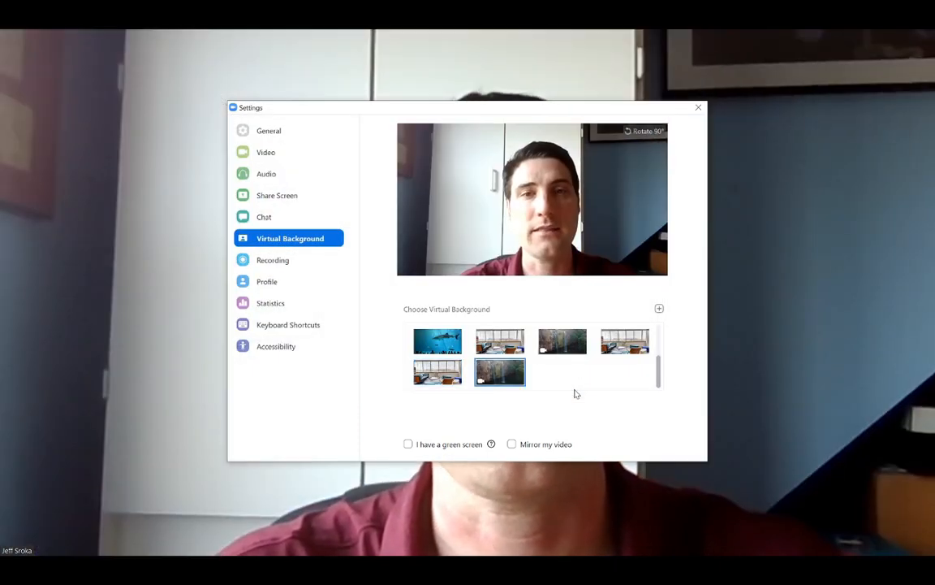
{"action": "left_click", "coordinate": [499, 371]}
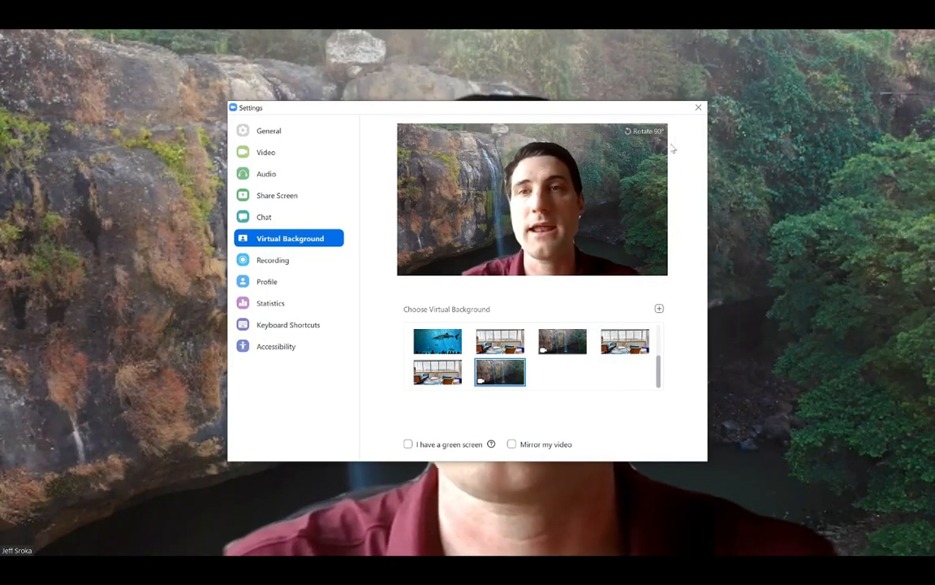
{"action": "left_click", "coordinate": [697, 106]}
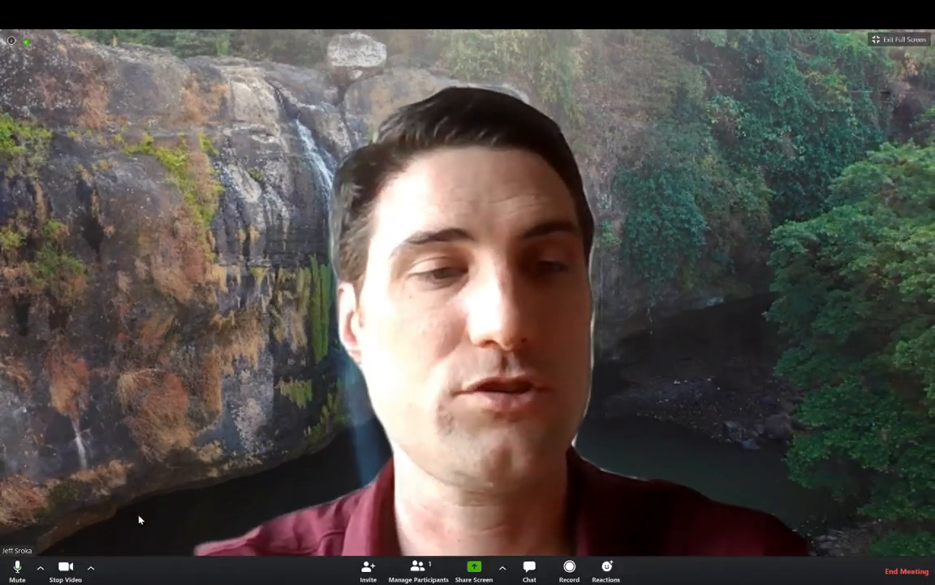
{"action": "left_click", "coordinate": [90, 568]}
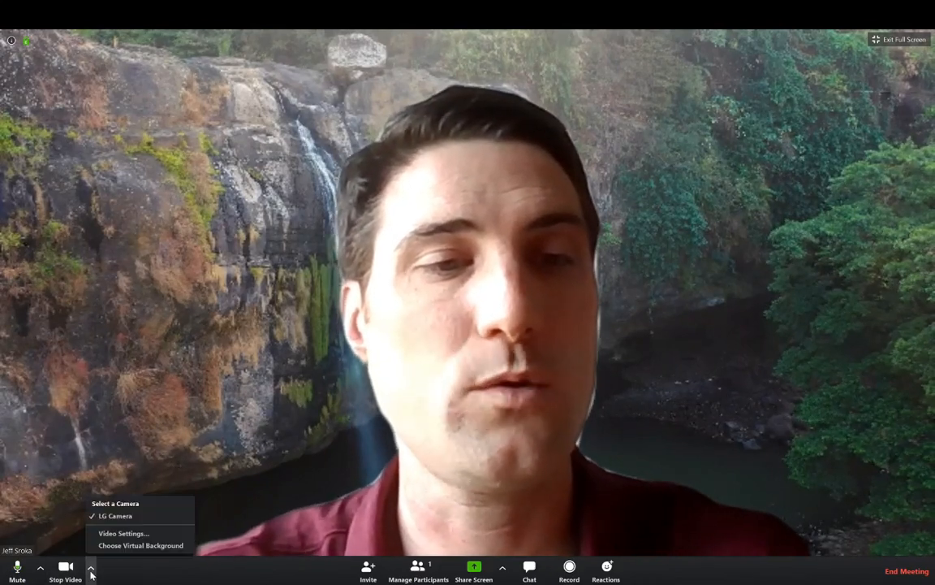
{"action": "left_click", "coordinate": [141, 545]}
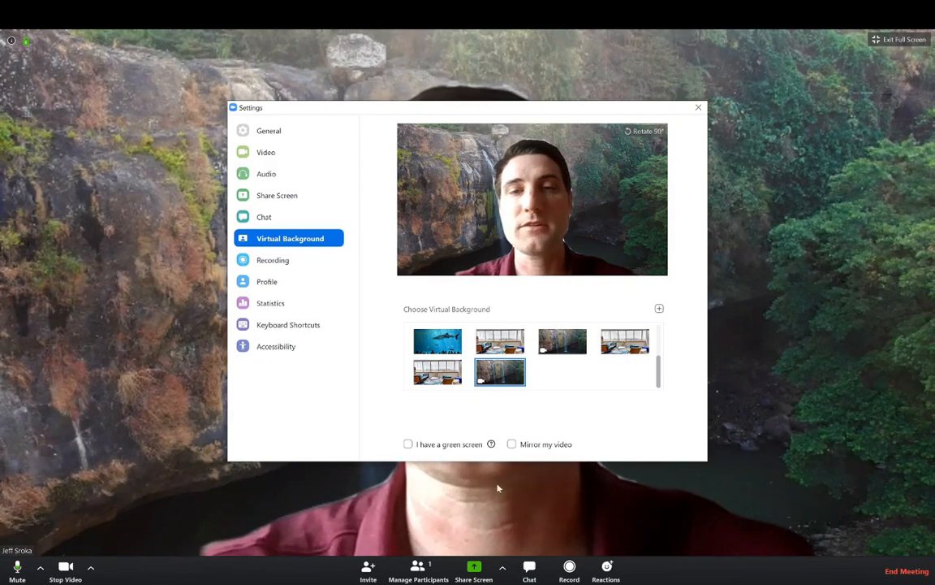
{"action": "mouse_move", "coordinate": [433, 438]}
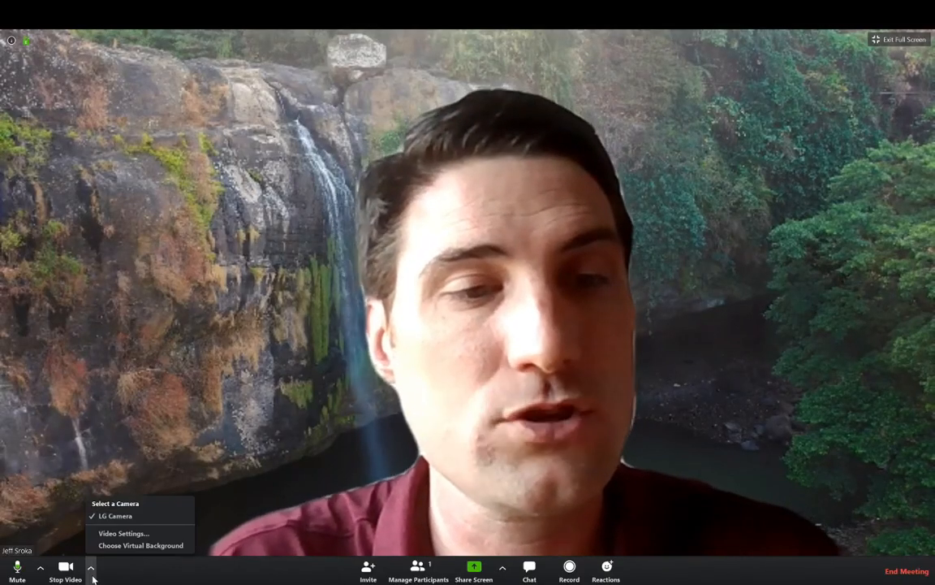
Turn Mirror my video on, then off again, in Virtual Background settings
{"action": "left_click", "coordinate": [140, 545]}
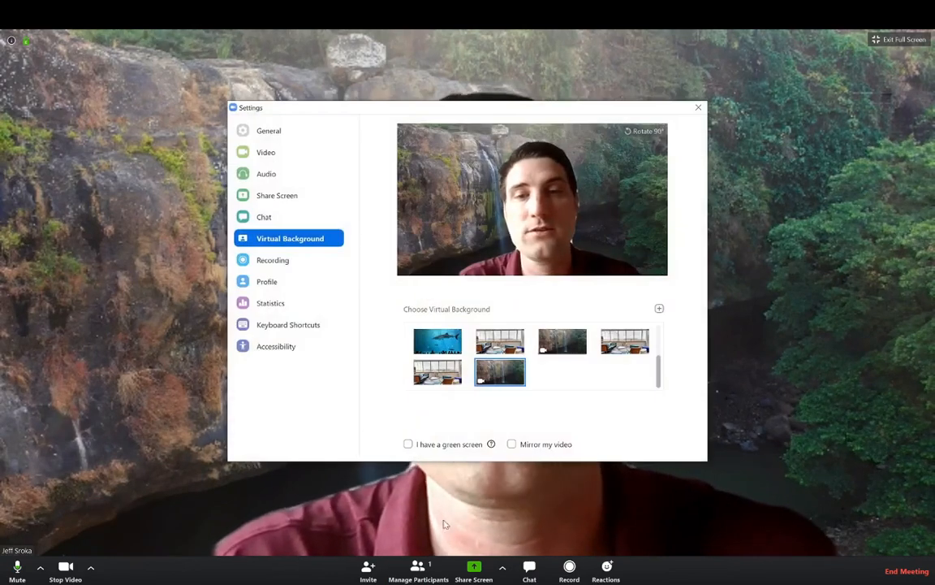
{"action": "left_click", "coordinate": [511, 444]}
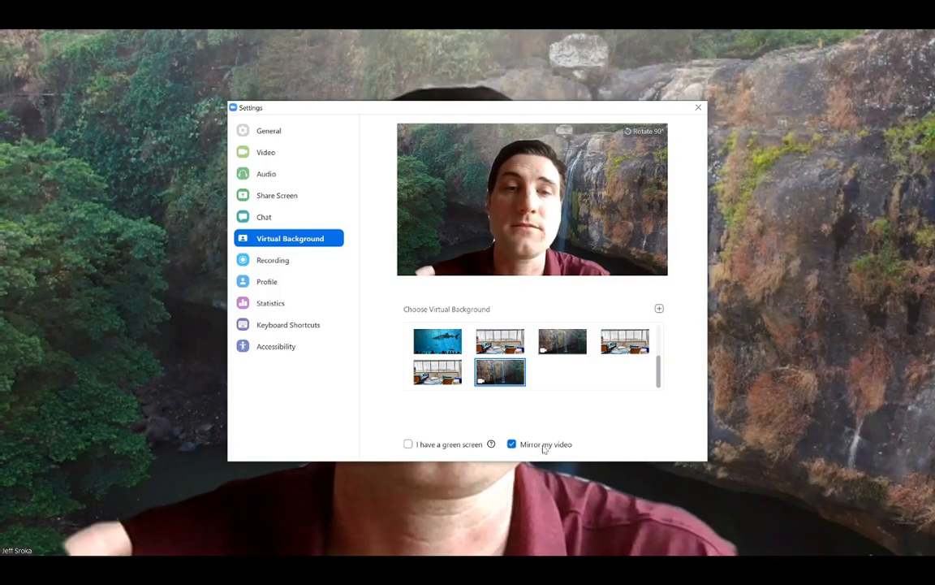
{"action": "left_click", "coordinate": [512, 444]}
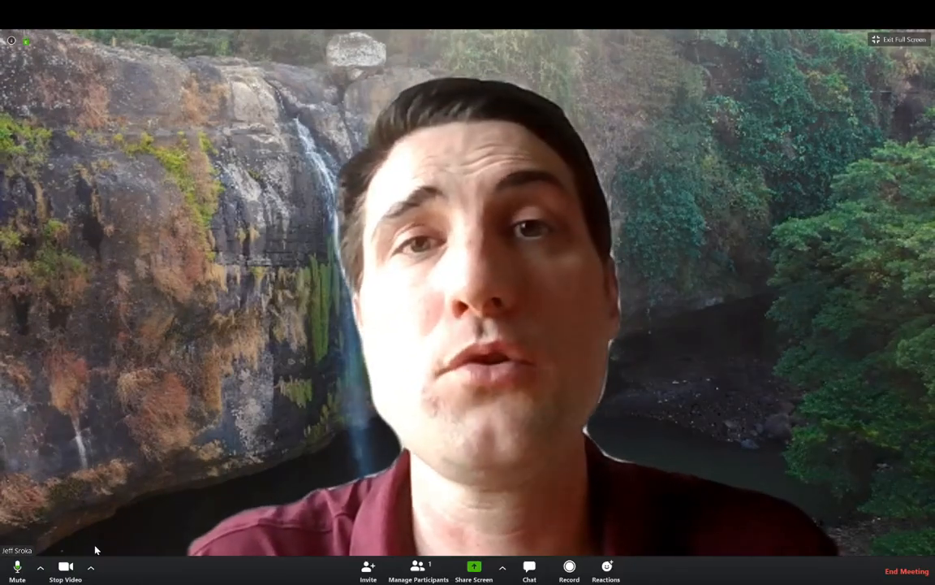
Set the background to None, then San Francisco bridge, then green grass
{"action": "left_click", "coordinate": [91, 568]}
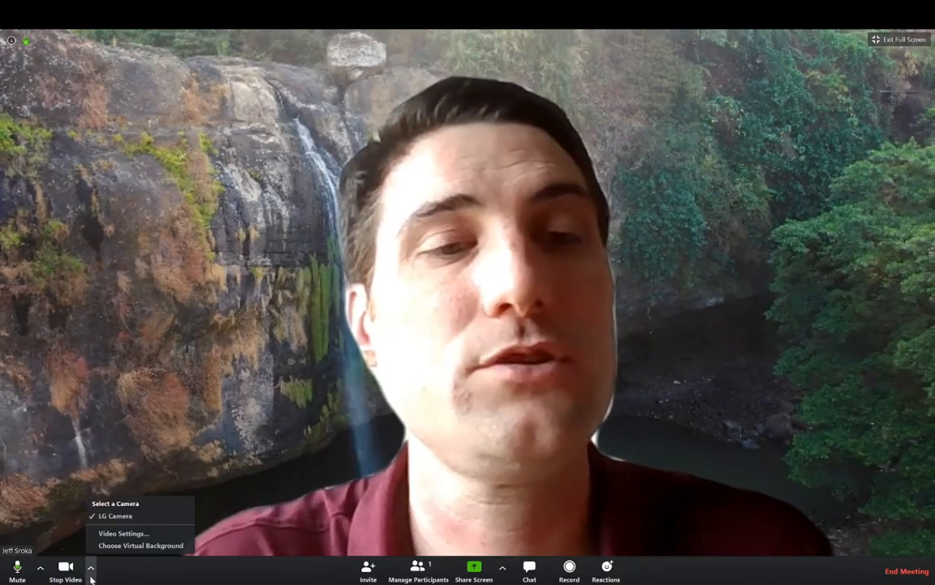
{"action": "left_click", "coordinate": [140, 545]}
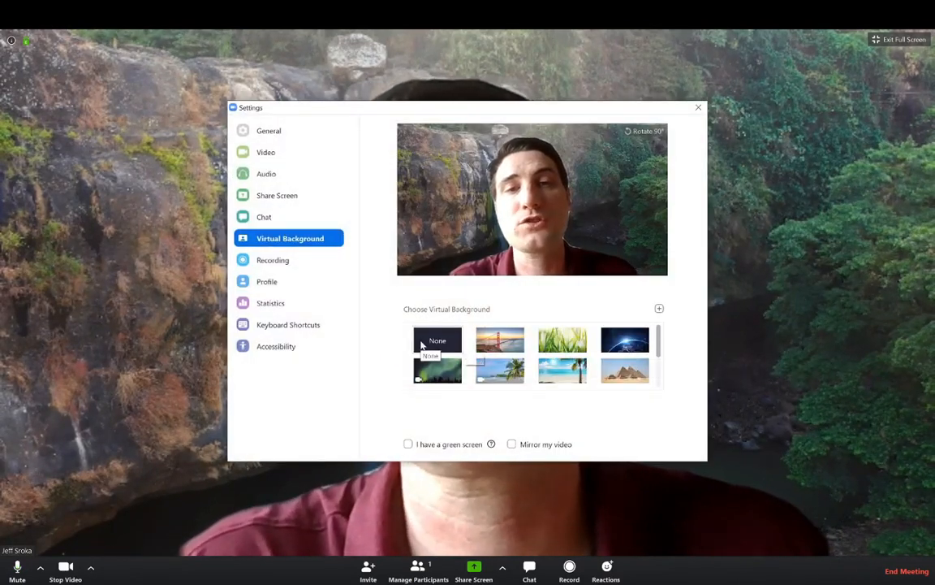
{"action": "left_click", "coordinate": [436, 340]}
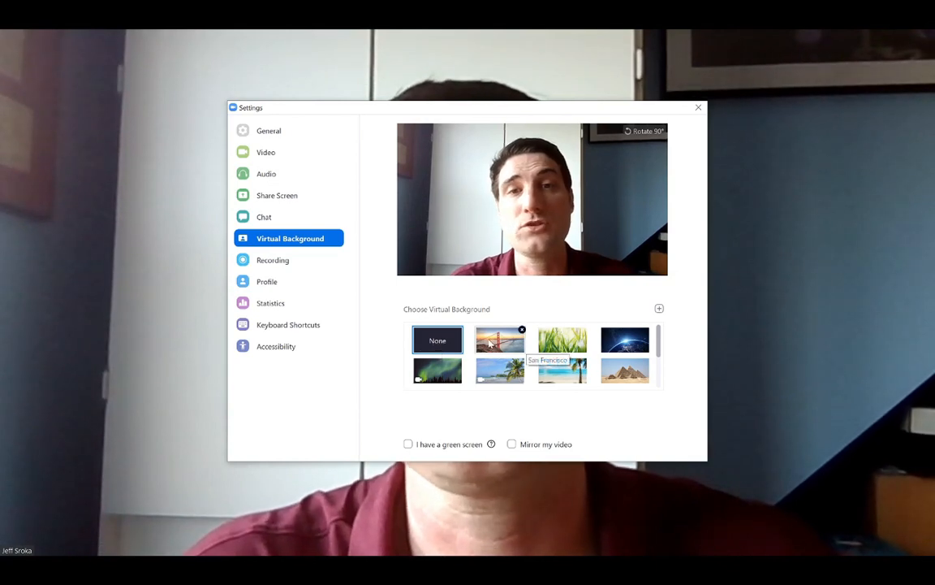
{"action": "left_click", "coordinate": [499, 340]}
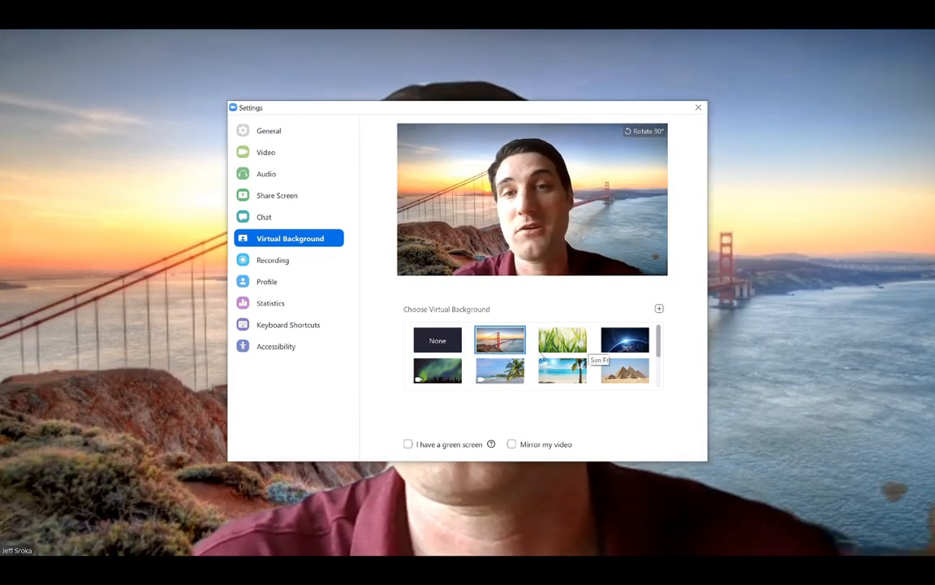
{"action": "left_click", "coordinate": [562, 339]}
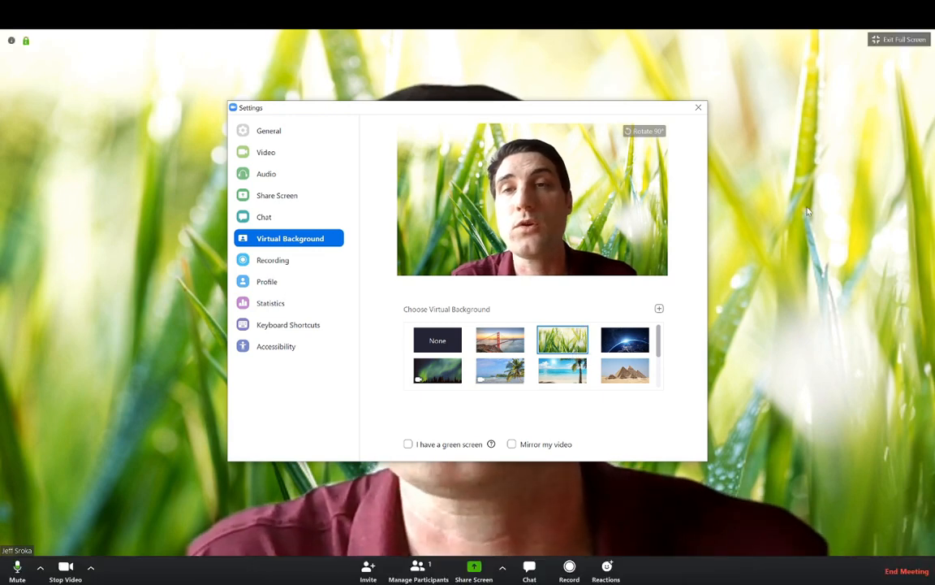
{"action": "left_click", "coordinate": [698, 107]}
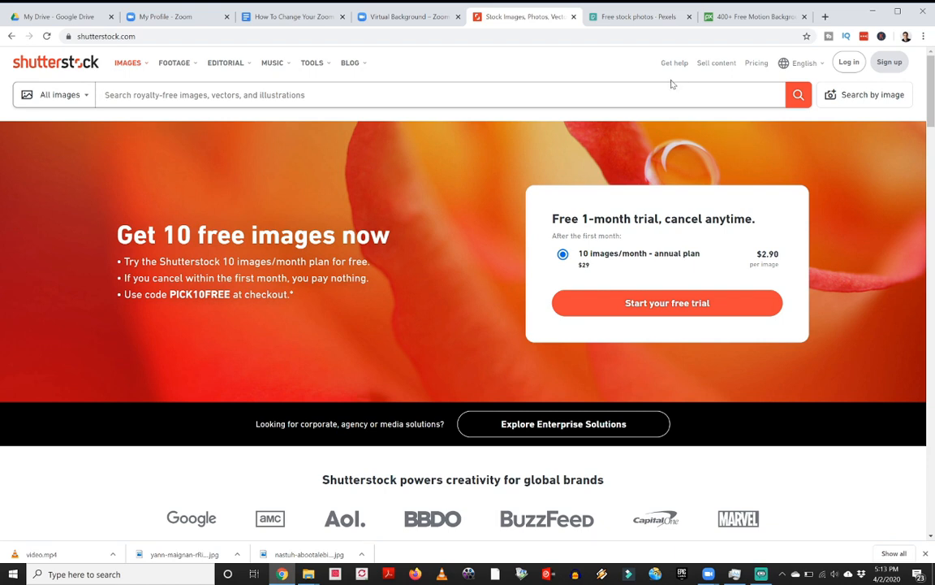
{"action": "mouse_move", "coordinate": [80, 47]}
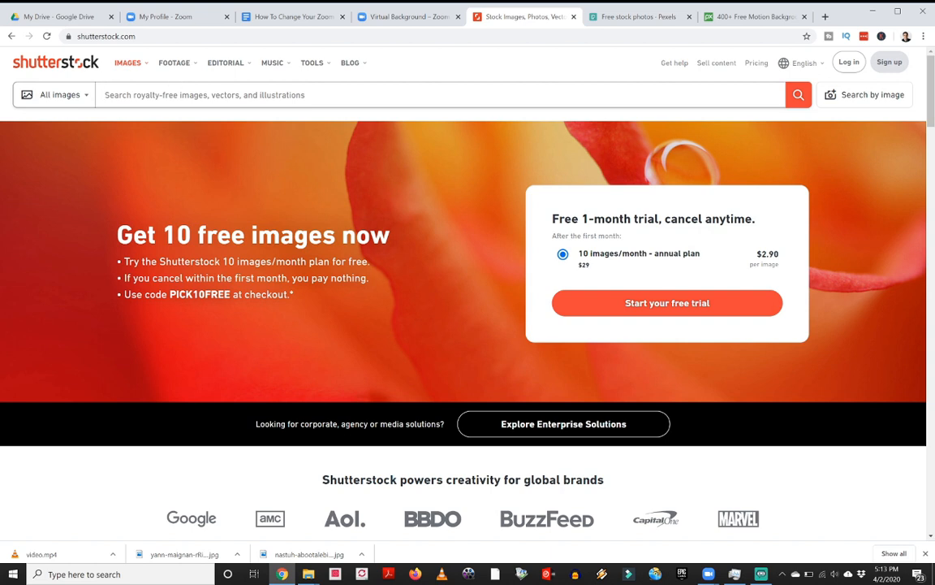
Search Shutterstock for 'beach', scroll through the results, then switch to Pexels
{"action": "type", "text": "beach"}
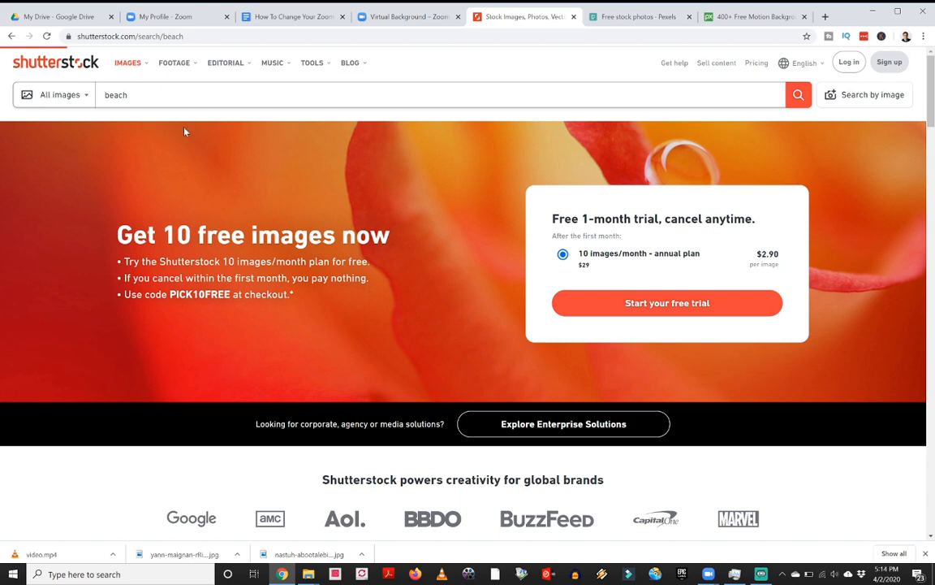
{"action": "mouse_move", "coordinate": [216, 127]}
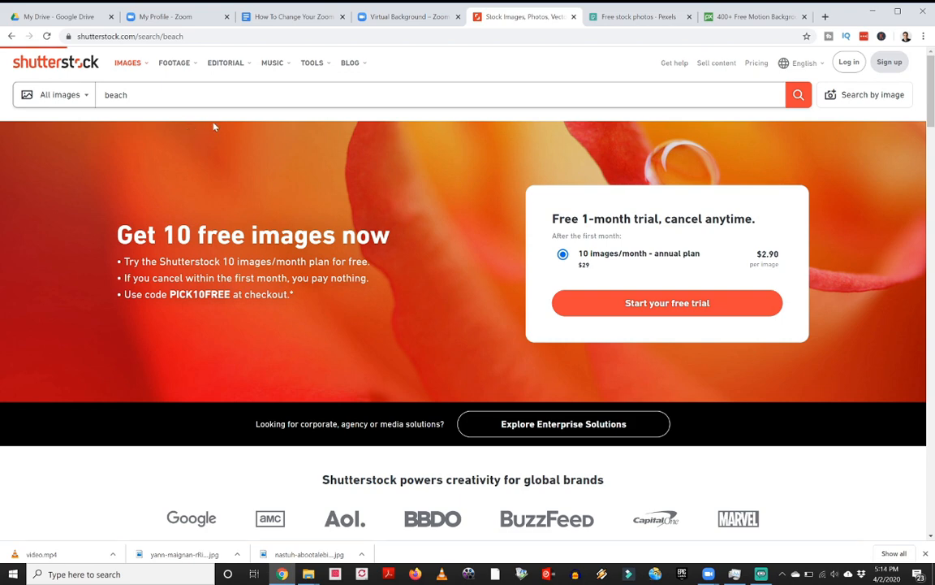
{"action": "left_click", "coordinate": [797, 95]}
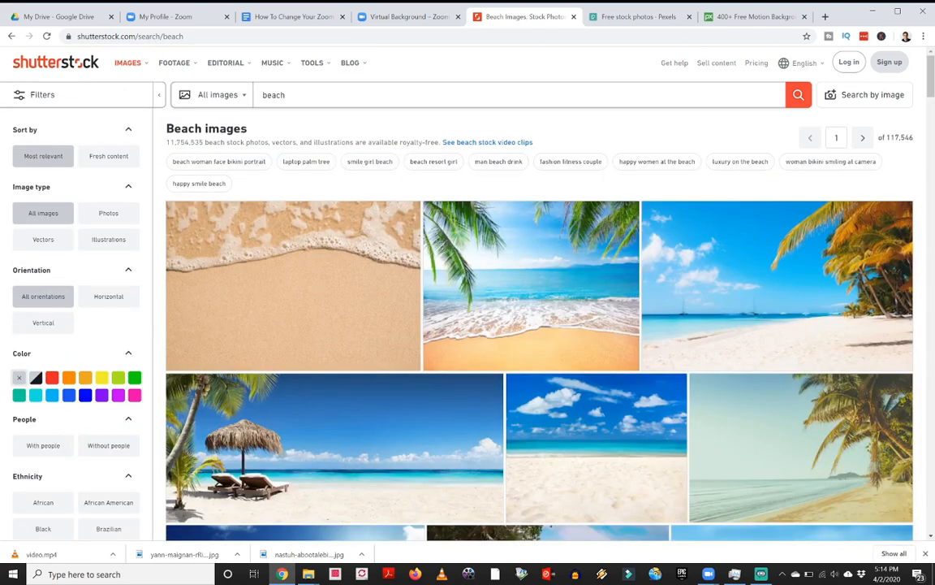
{"action": "scroll", "scroll_direction": "down", "scroll_amount": 3}
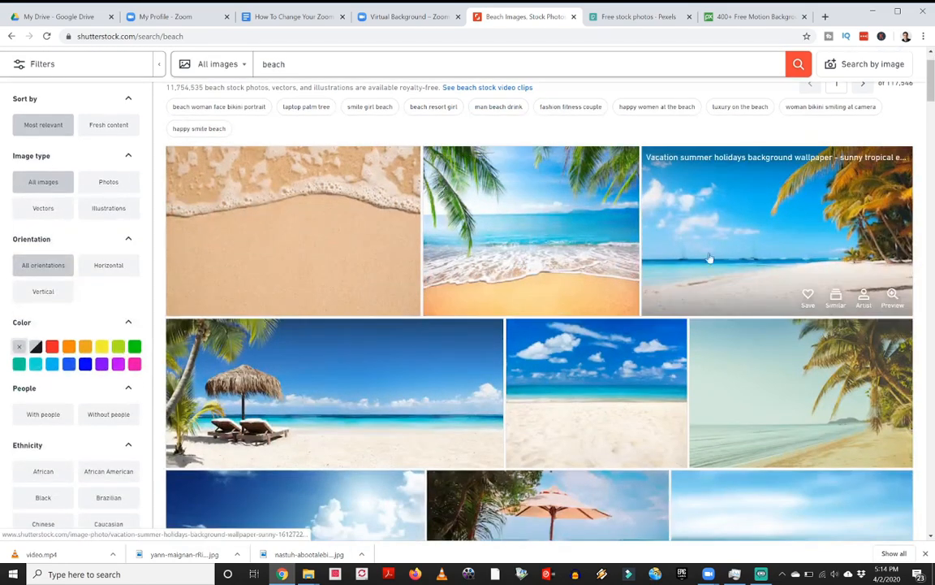
{"action": "scroll", "scroll_direction": "down", "scroll_amount": 3}
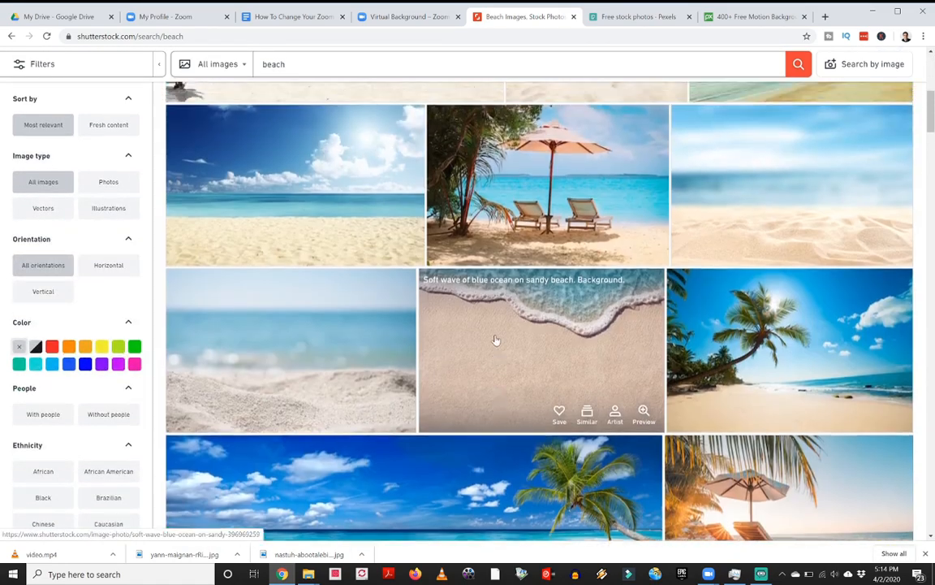
{"action": "scroll", "scroll_direction": "down", "scroll_amount": 3}
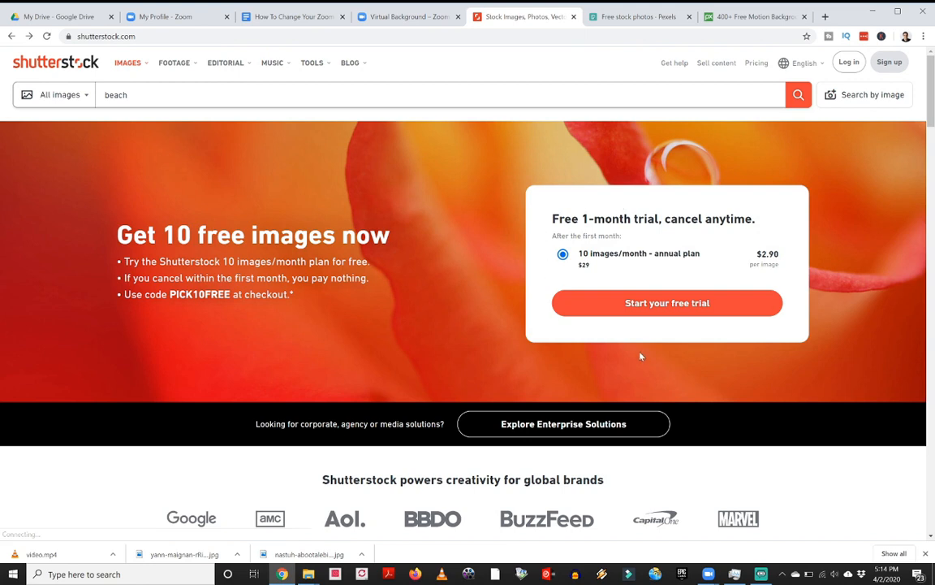
{"action": "mouse_move", "coordinate": [589, 362]}
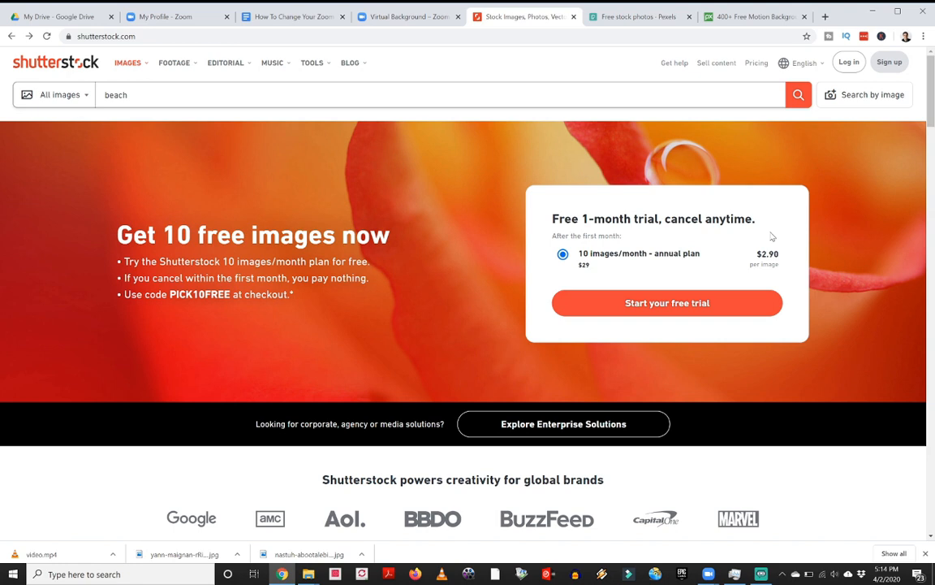
{"action": "mouse_move", "coordinate": [86, 195]}
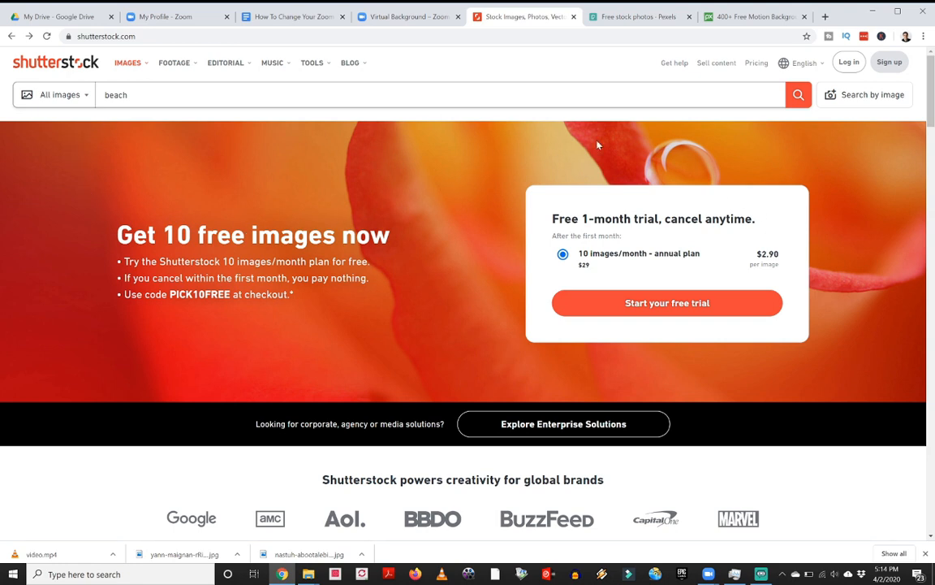
{"action": "left_click", "coordinate": [635, 17]}
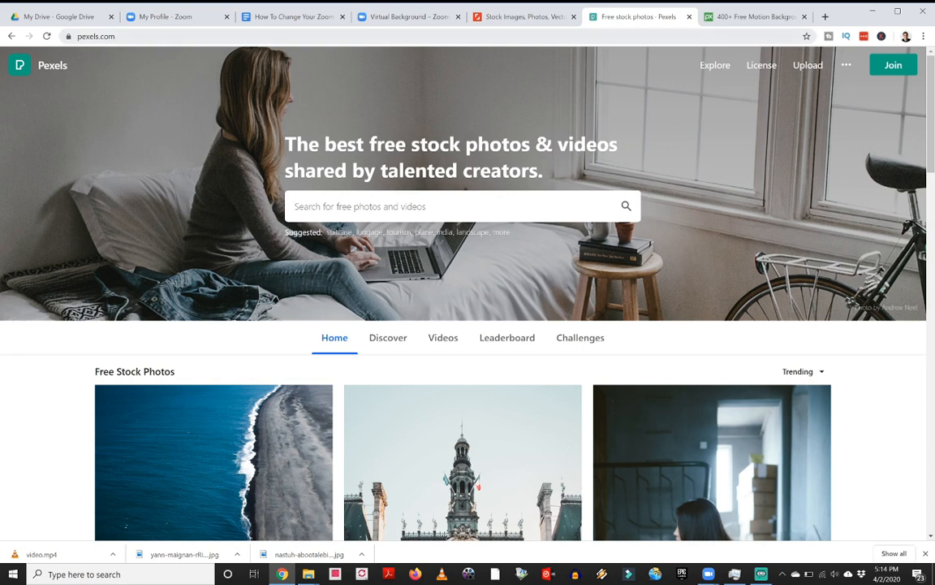
Browse the Travel topic results on Pexels, switching between videos and photos
{"action": "left_click", "coordinate": [454, 205]}
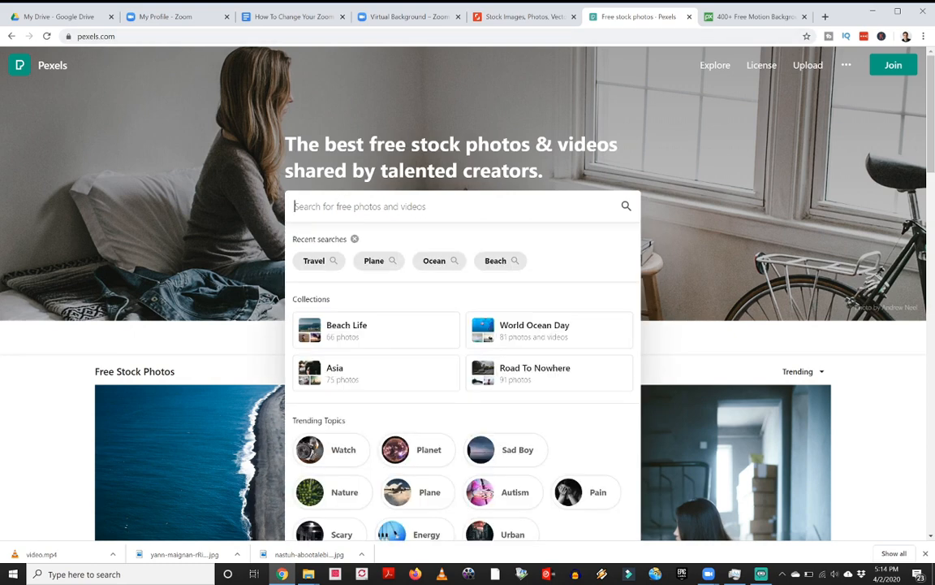
{"action": "mouse_move", "coordinate": [315, 260]}
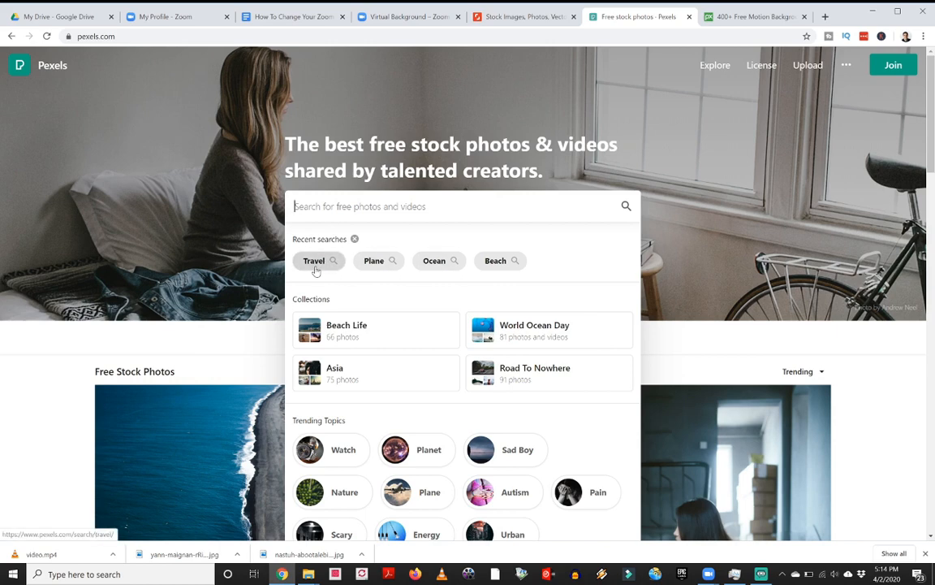
{"action": "left_click", "coordinate": [313, 260]}
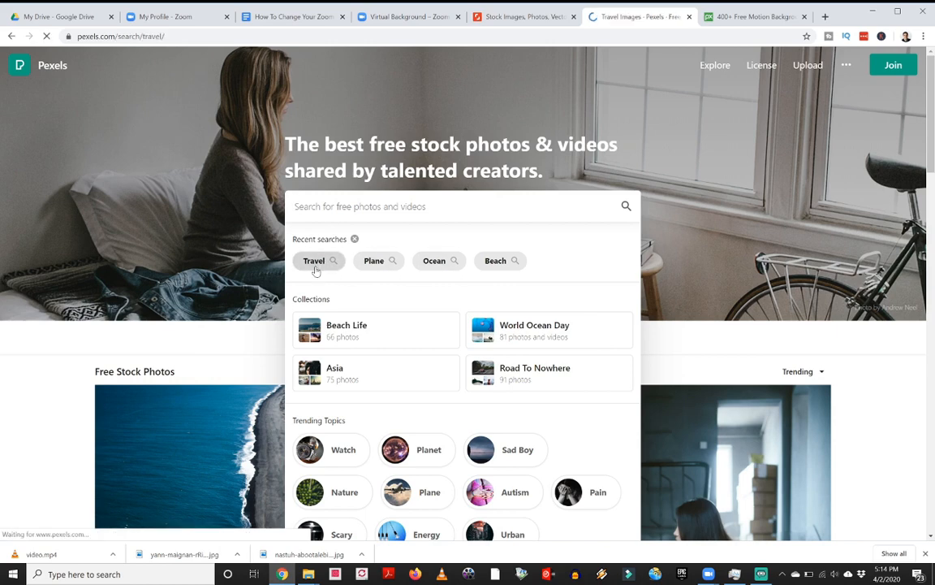
{"action": "left_click", "coordinate": [314, 260]}
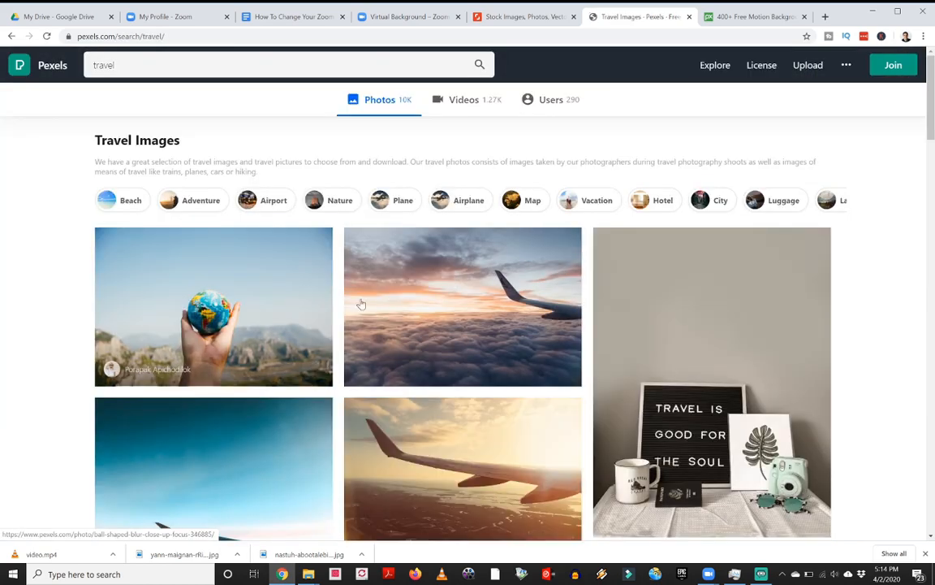
{"action": "scroll", "scroll_direction": "down", "scroll_amount": 3}
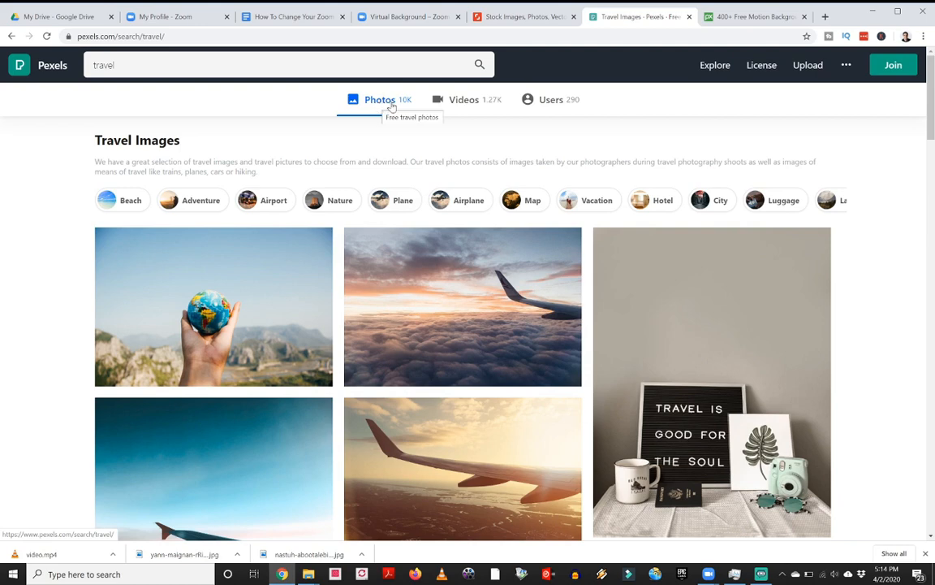
{"action": "left_click", "coordinate": [463, 99]}
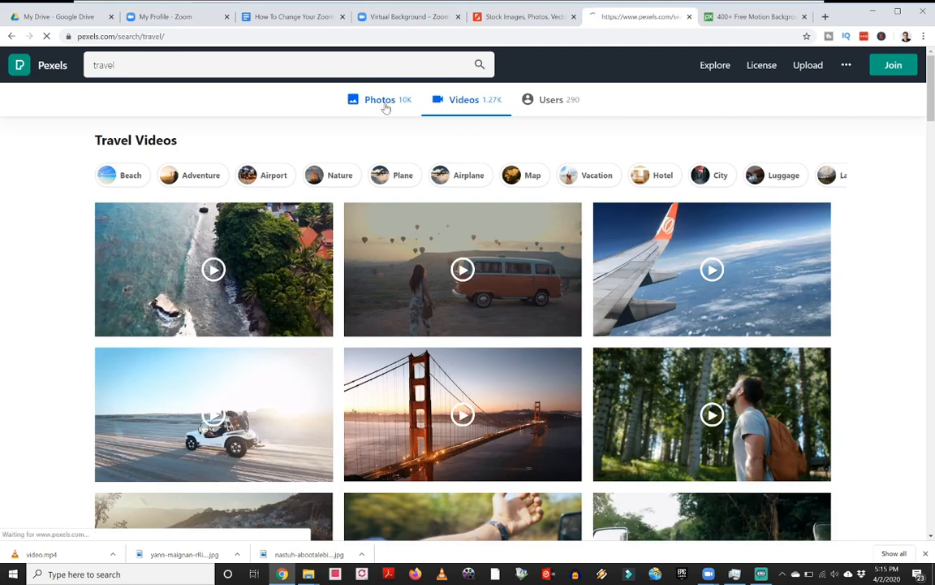
{"action": "left_click", "coordinate": [379, 99]}
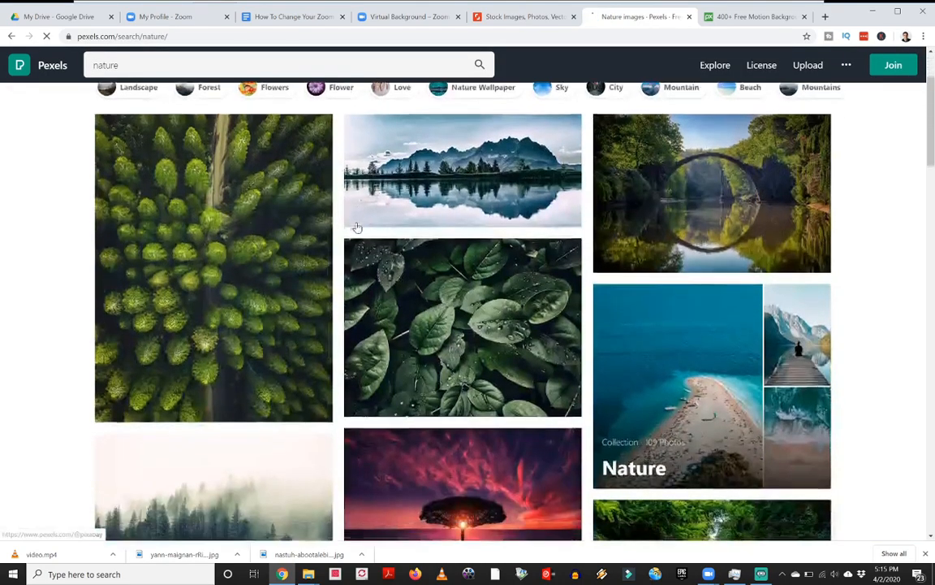
{"action": "scroll", "scroll_direction": "down", "scroll_amount": 3}
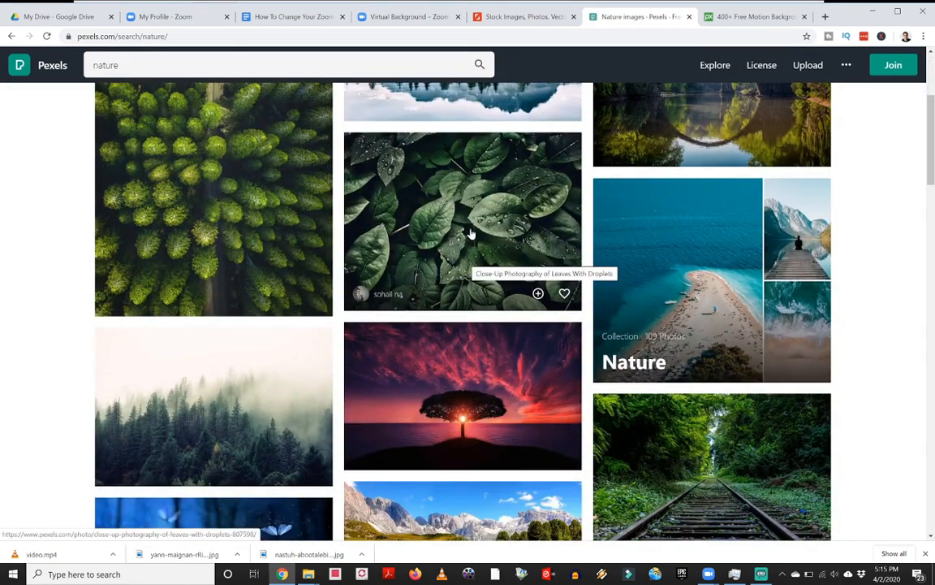
Download the dewy leaves photo at Large 1920 × 1440 and dismiss the popup
{"action": "left_click", "coordinate": [463, 221]}
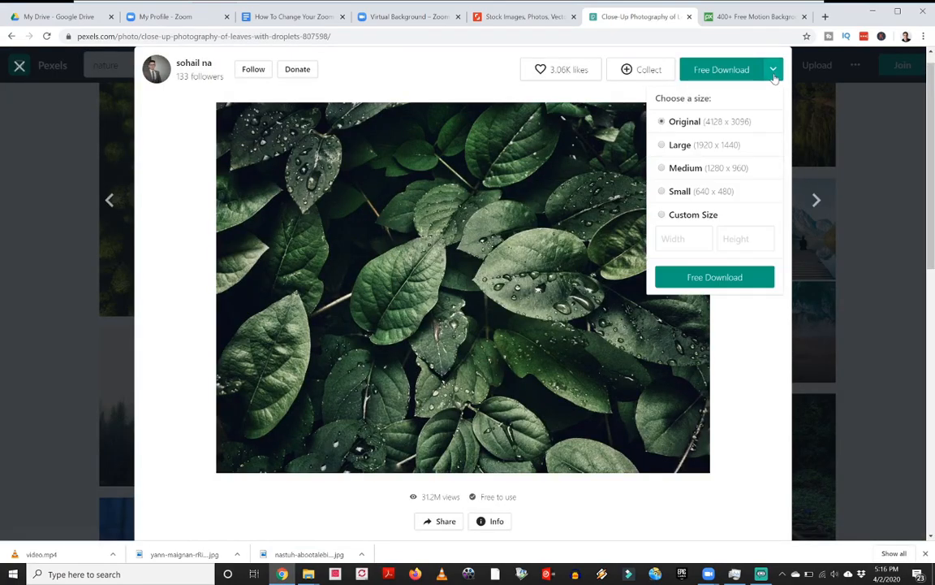
{"action": "mouse_move", "coordinate": [729, 154]}
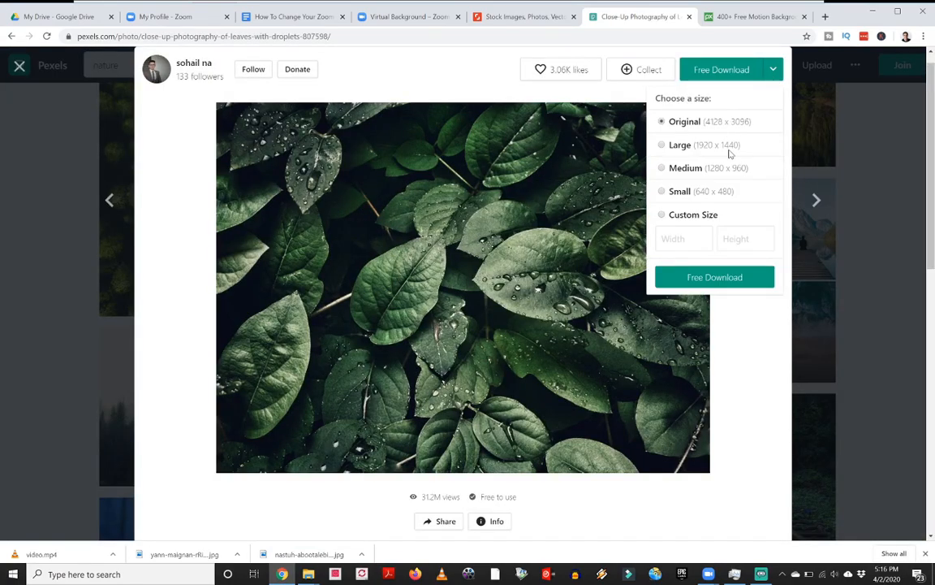
{"action": "left_click", "coordinate": [661, 144]}
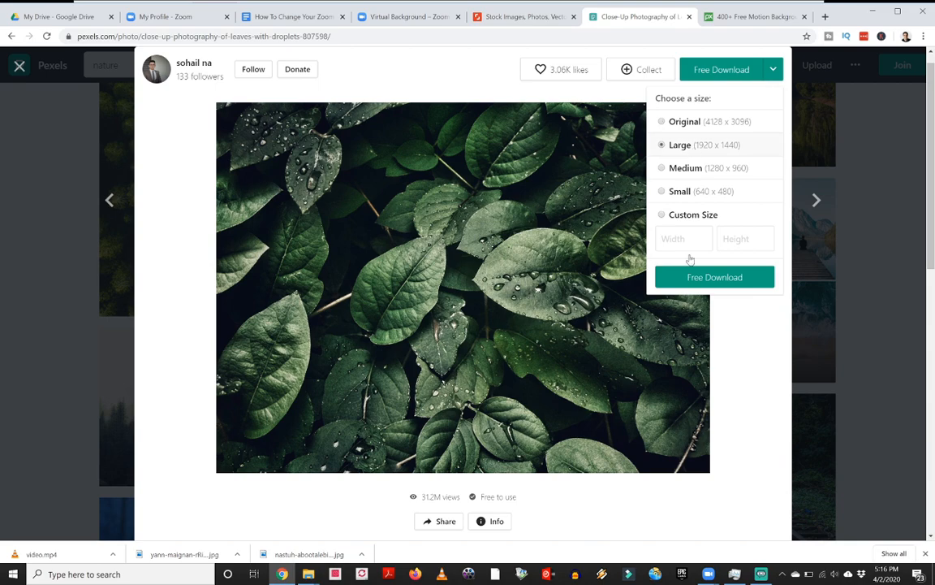
{"action": "left_click", "coordinate": [714, 277]}
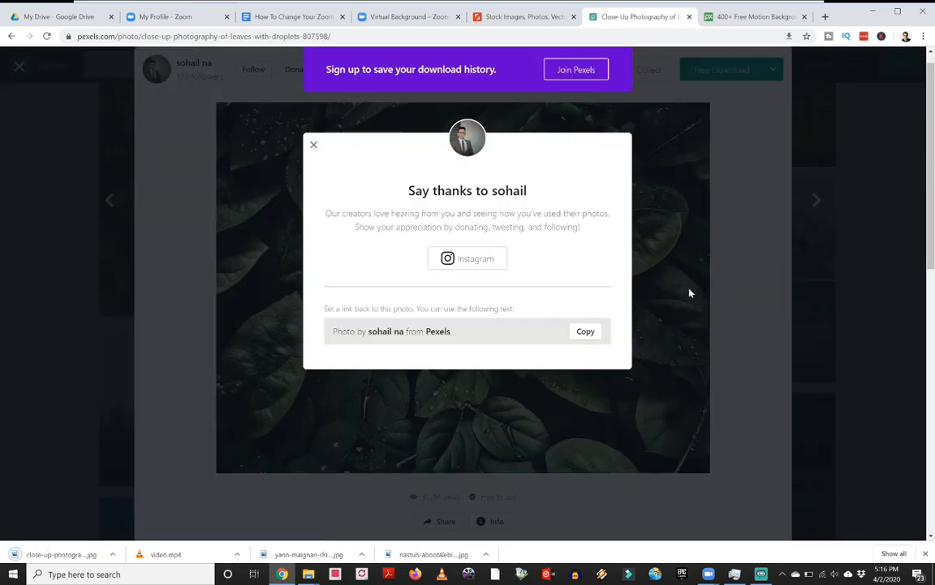
{"action": "left_click", "coordinate": [314, 145]}
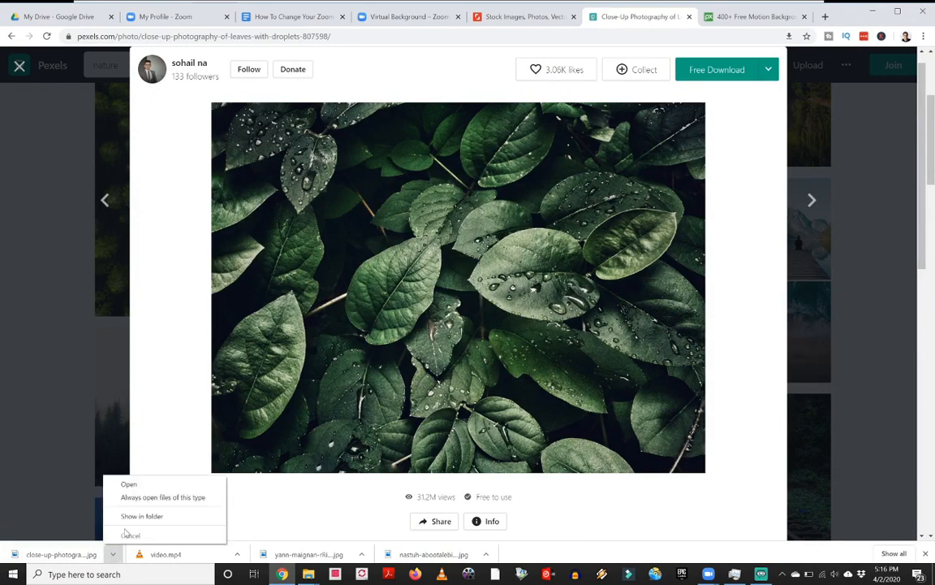
Copy the leaves JPG from Downloads into Desktop > zoom, then return to Zoom
{"action": "left_click", "coordinate": [142, 515]}
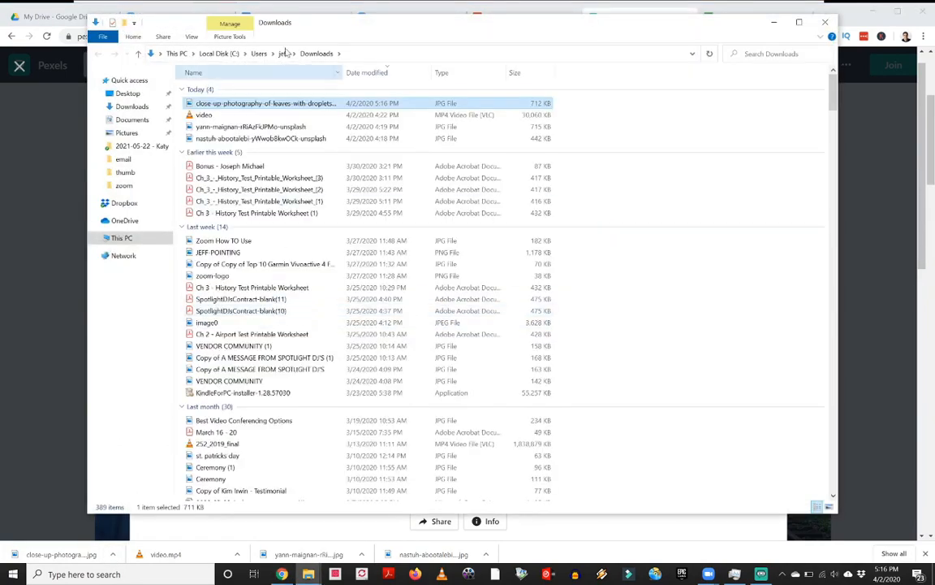
{"action": "right_click", "coordinate": [266, 103]}
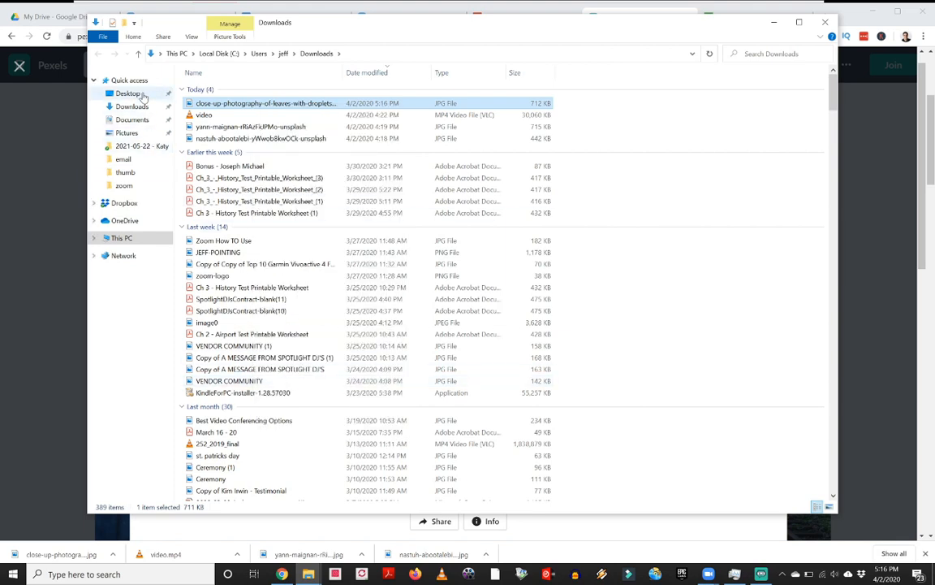
{"action": "left_click", "coordinate": [127, 92]}
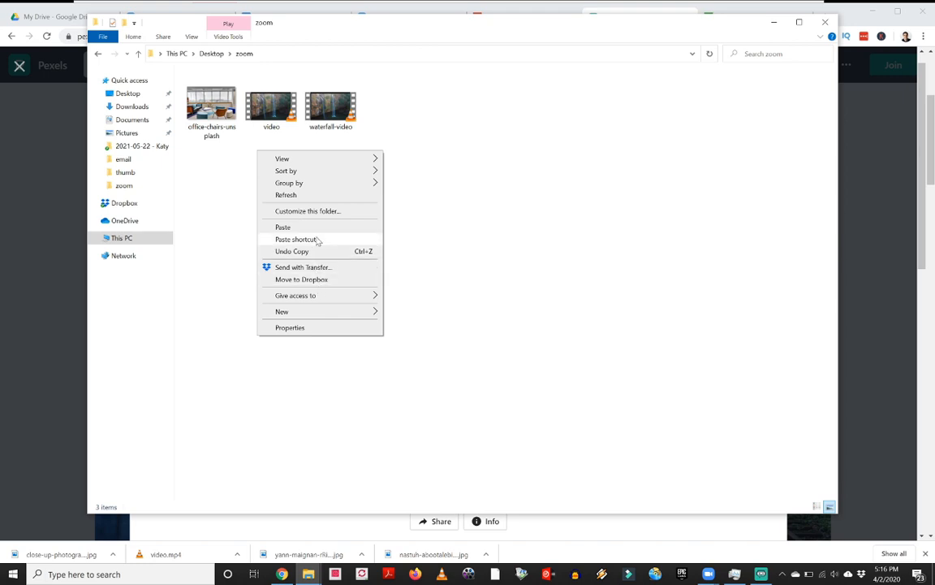
{"action": "left_click", "coordinate": [283, 226]}
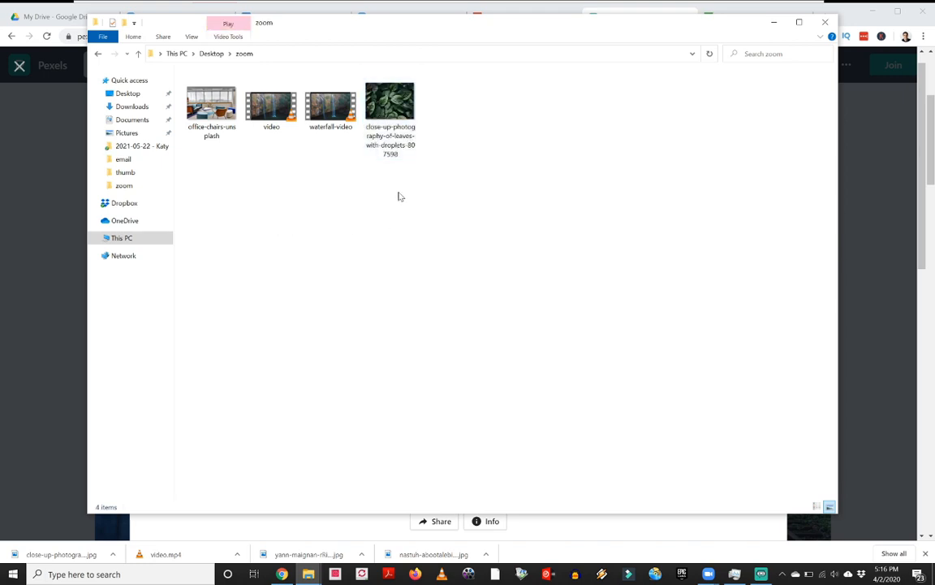
{"action": "mouse_move", "coordinate": [436, 198]}
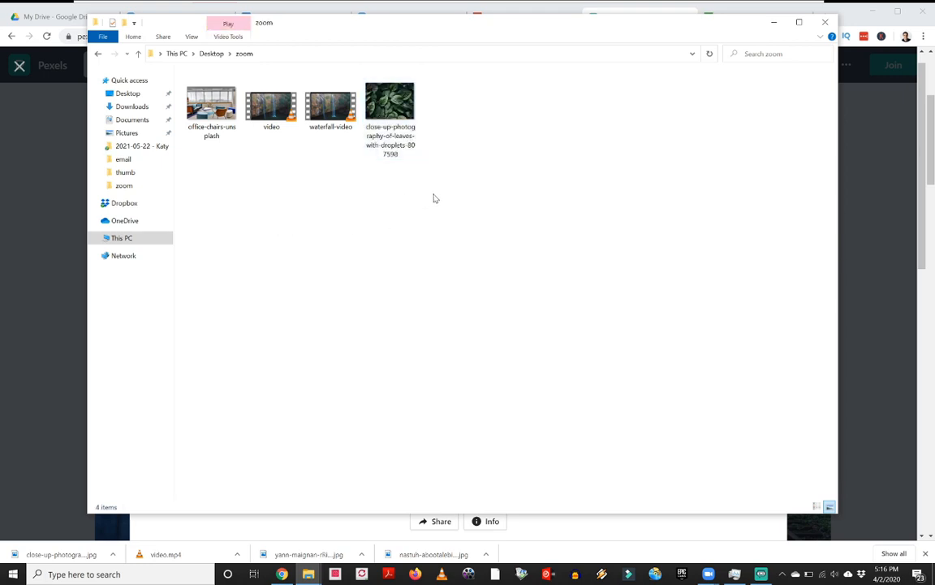
{"action": "key", "text": "alt+tab"}
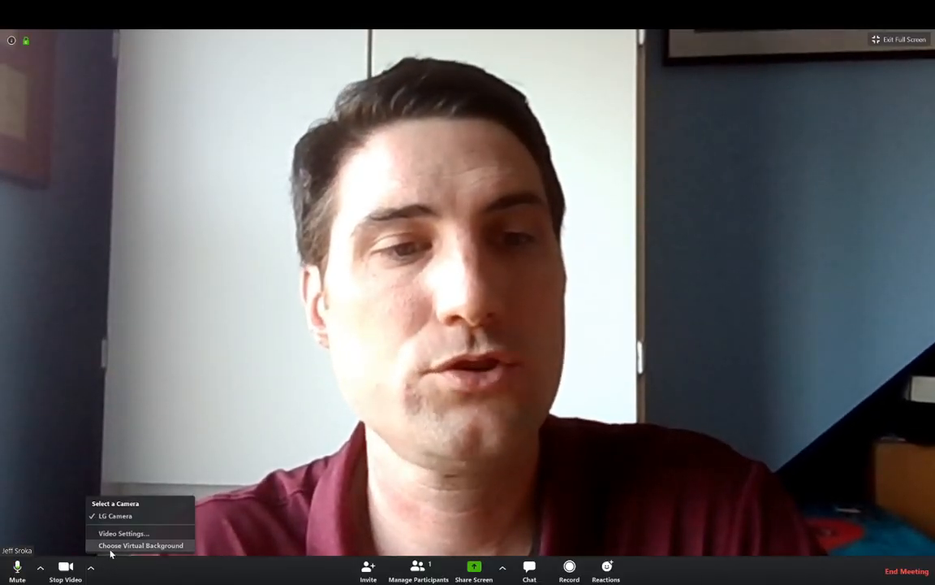
Import the leaves photo from the zoom folder and apply its thumbnail as background
{"action": "left_click", "coordinate": [141, 544]}
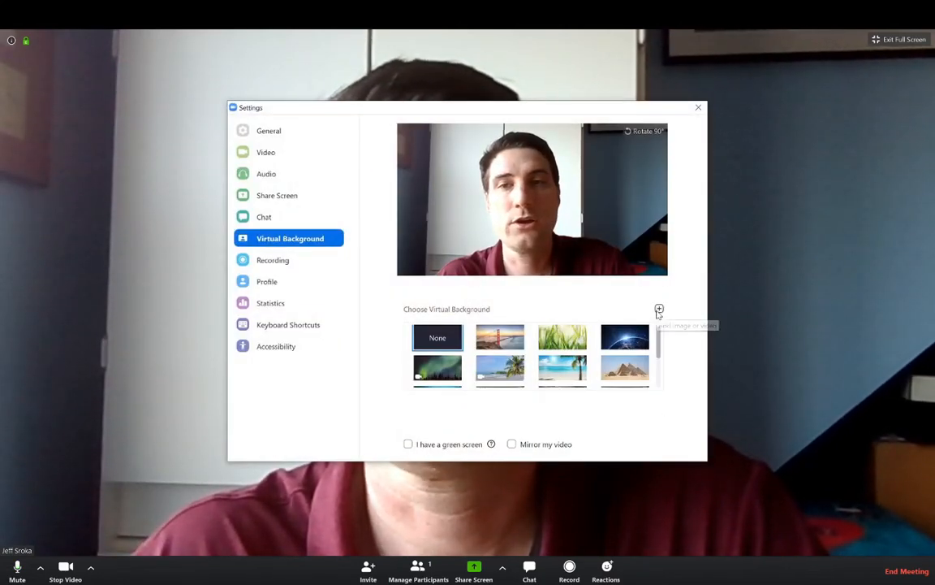
{"action": "left_click", "coordinate": [659, 310]}
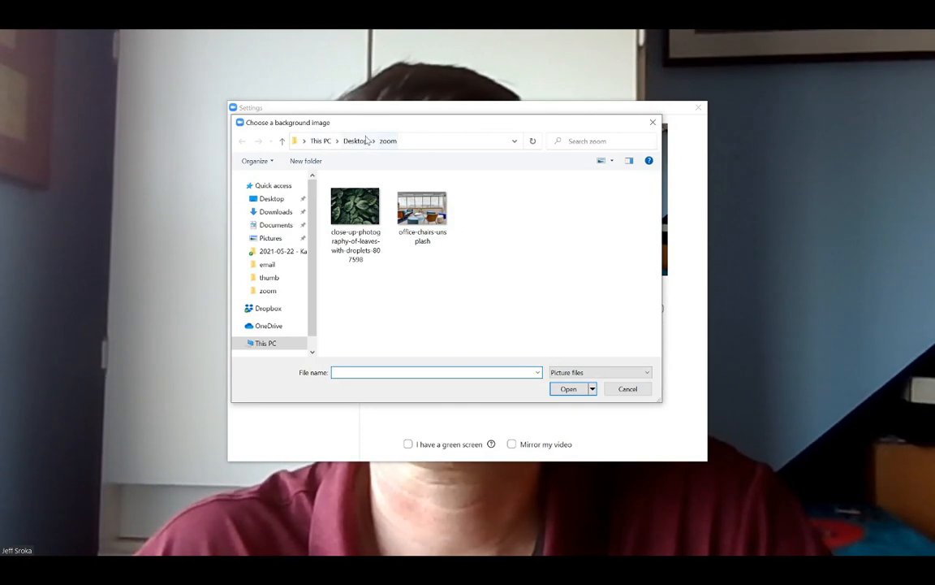
{"action": "left_click", "coordinate": [355, 207]}
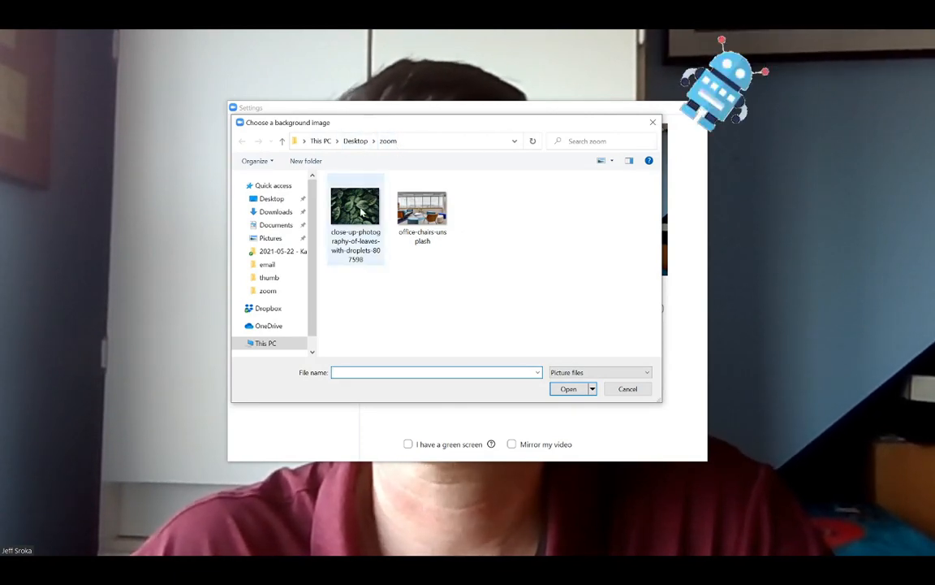
{"action": "left_click", "coordinate": [355, 207]}
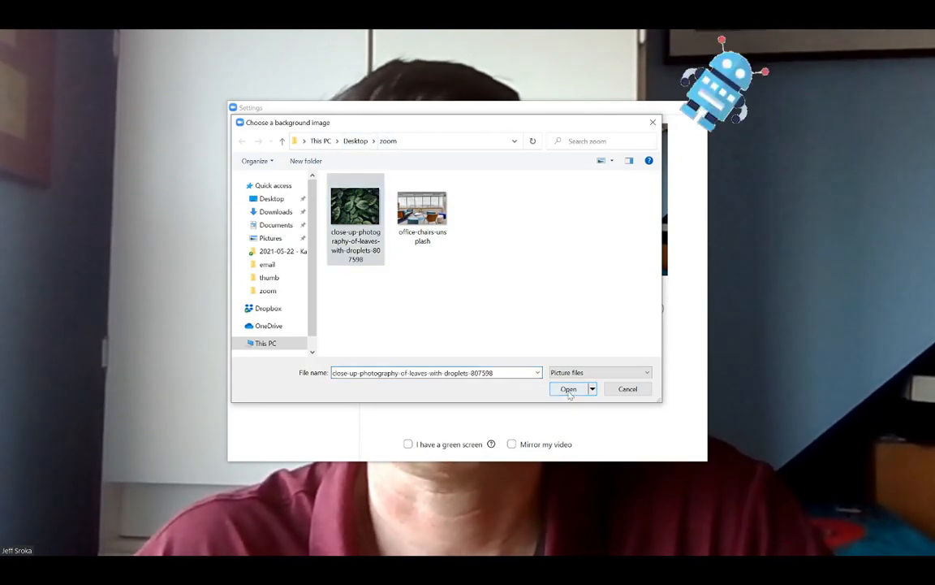
{"action": "left_click", "coordinate": [568, 389]}
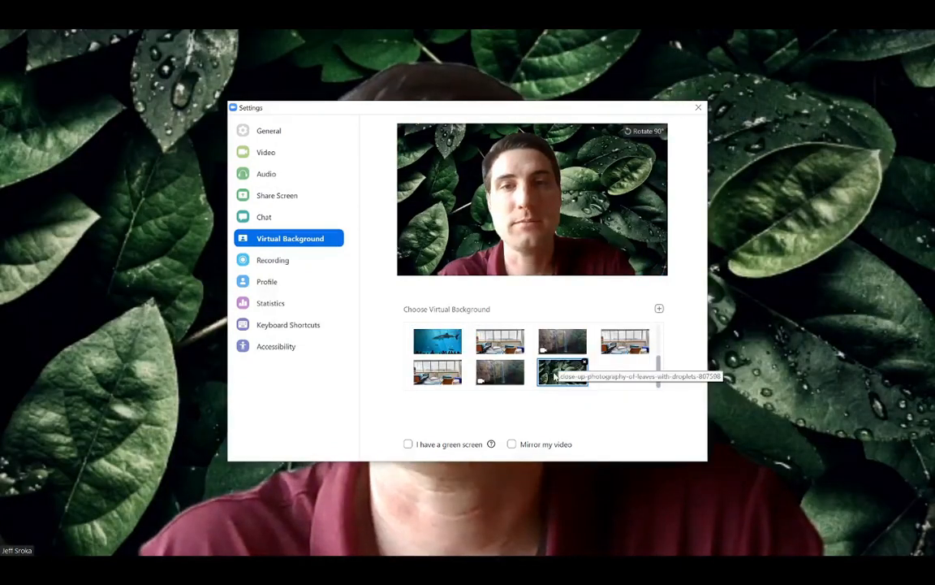
{"action": "left_click", "coordinate": [561, 372]}
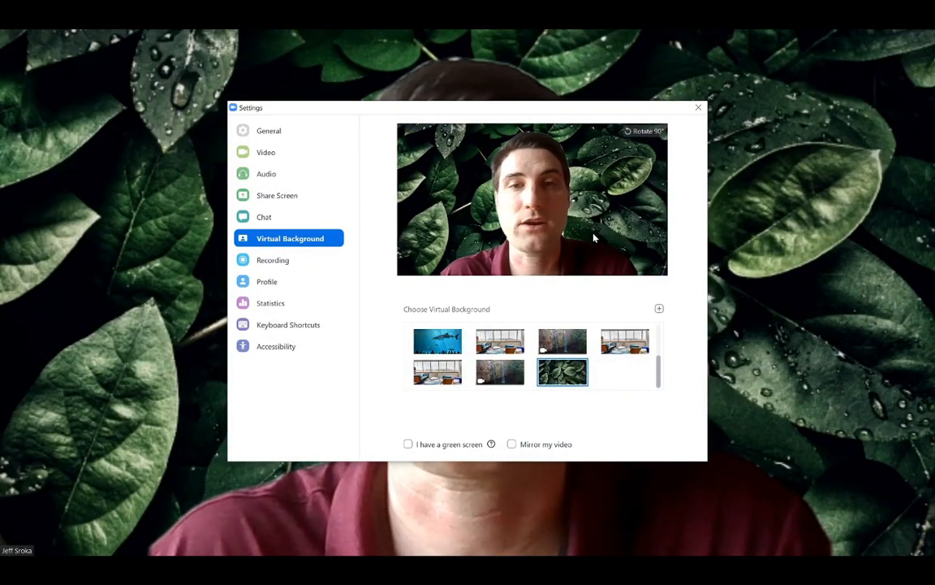
{"action": "mouse_move", "coordinate": [659, 309]}
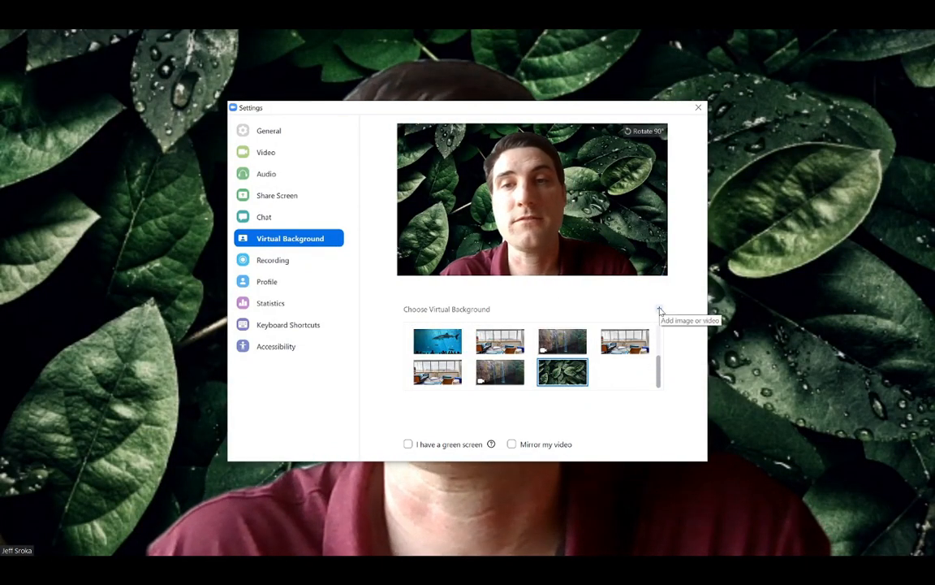
{"action": "left_click", "coordinate": [659, 309]}
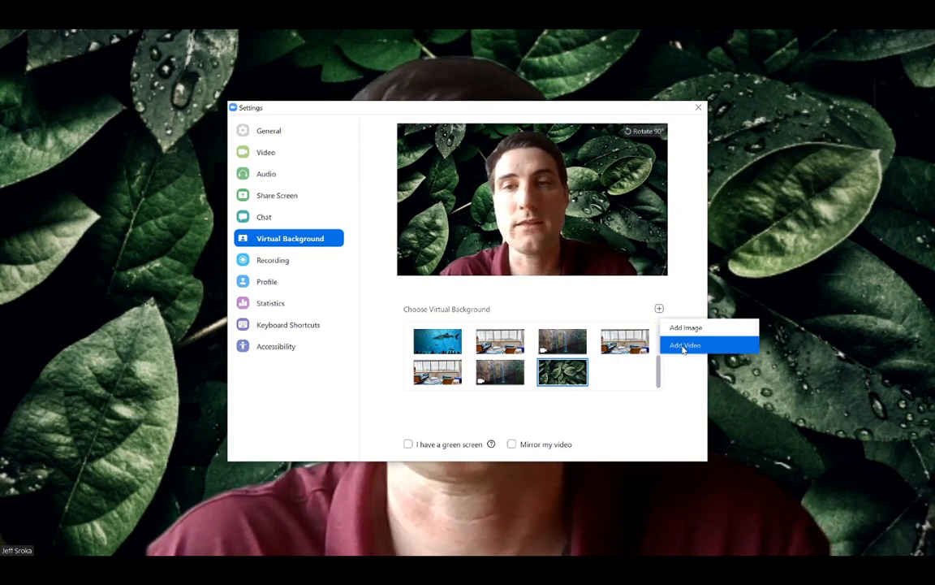
{"action": "mouse_move", "coordinate": [693, 374]}
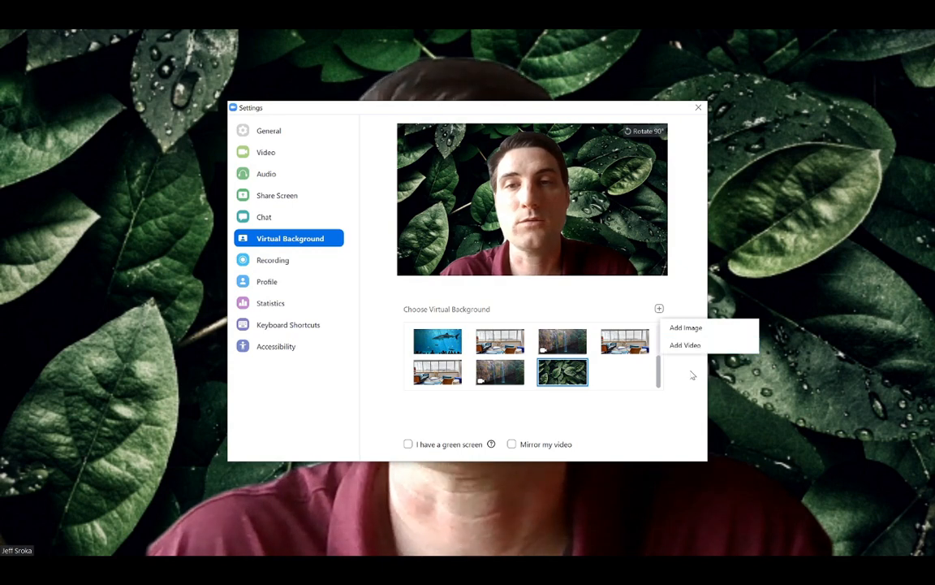
{"action": "key", "text": "alt+tab"}
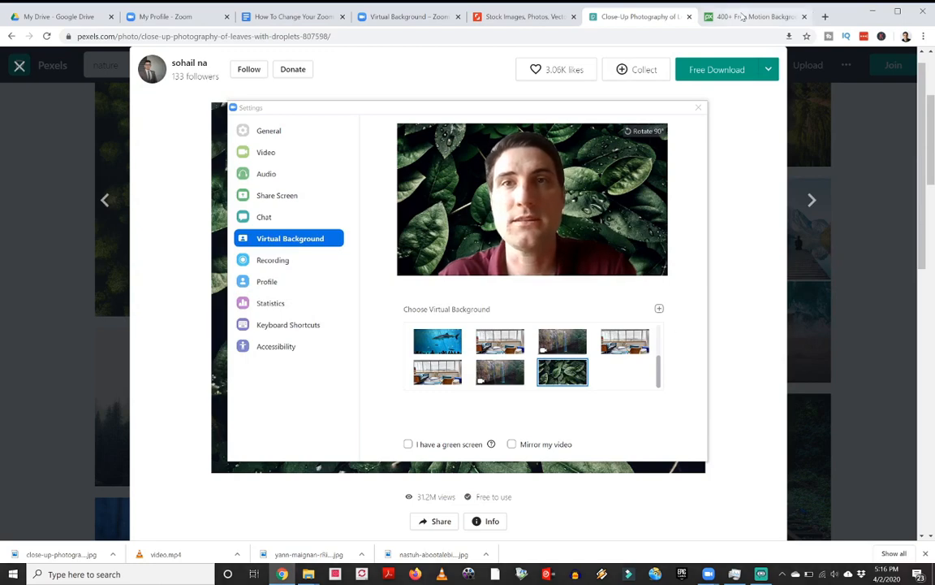
Switch to Pixabay, scroll the motion backgrounds and open the Abstract Blue Wave video
{"action": "left_click", "coordinate": [755, 16]}
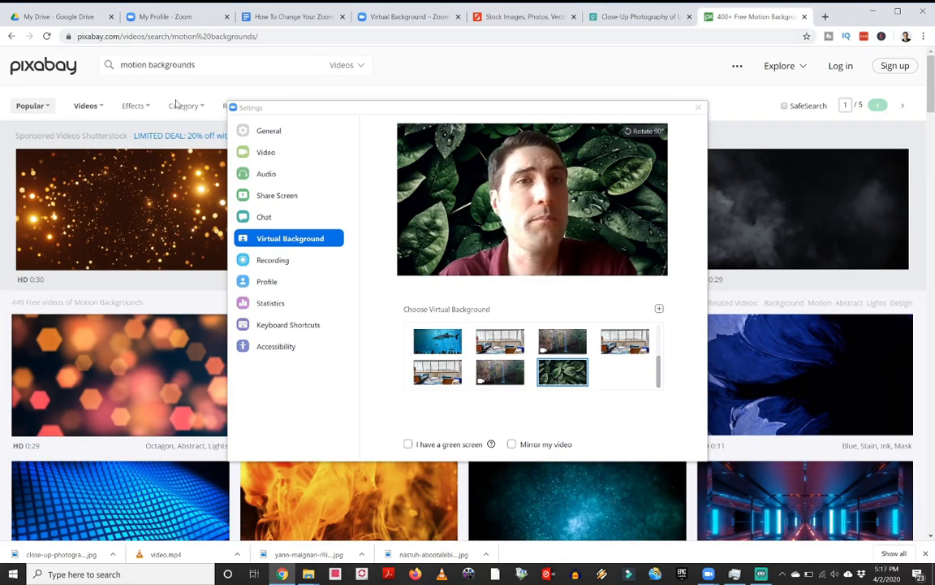
{"action": "left_click", "coordinate": [697, 106]}
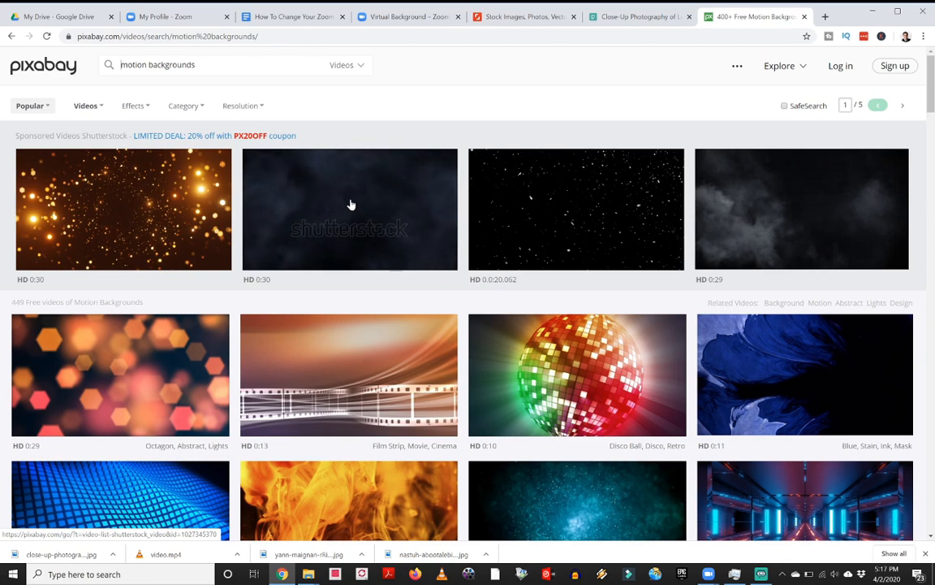
{"action": "scroll", "scroll_direction": "down", "scroll_amount": 3}
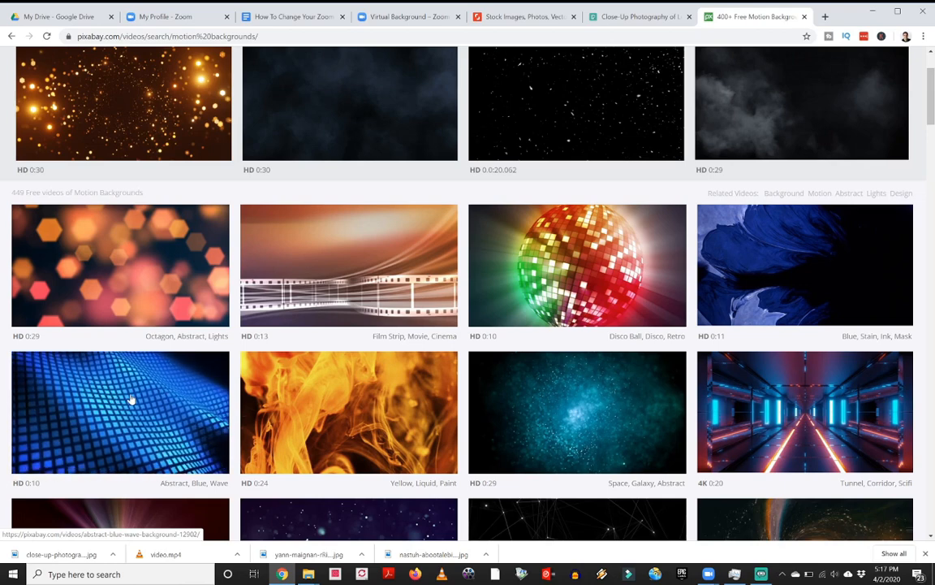
{"action": "left_click", "coordinate": [120, 411]}
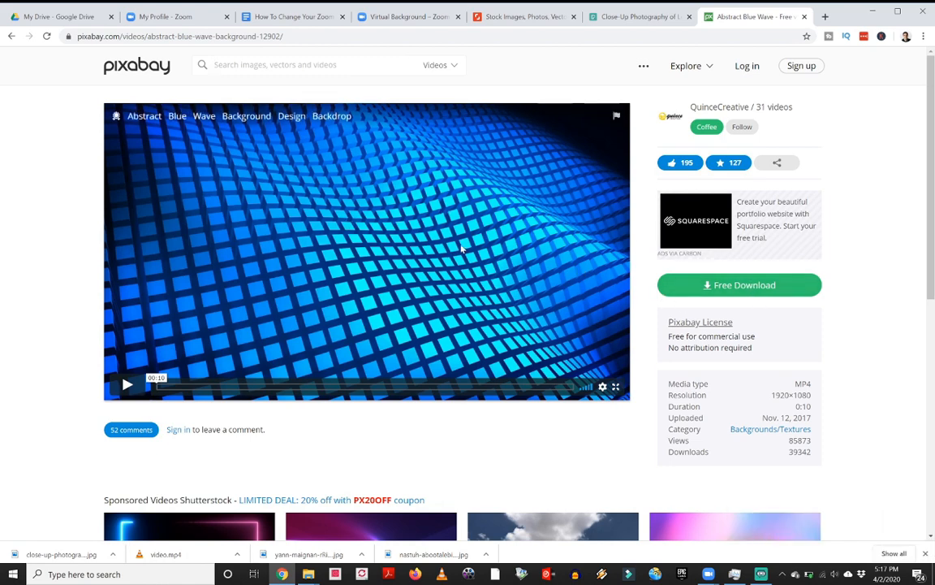
{"action": "left_click", "coordinate": [405, 17]}
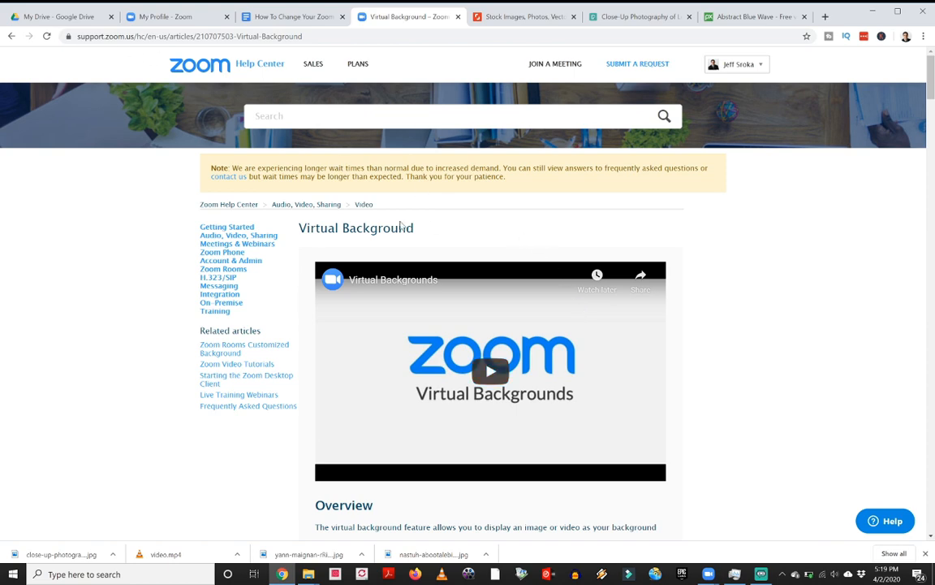
Scroll the Virtual Background article down to the Prerequisites PC Requirements list
{"action": "scroll", "scroll_direction": "down", "scroll_amount": 3}
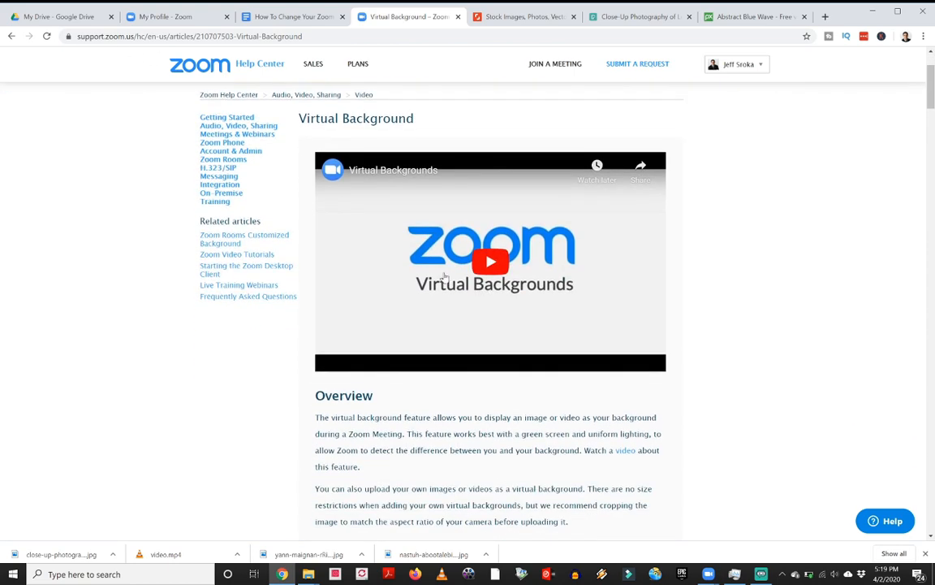
{"action": "scroll", "scroll_direction": "down", "scroll_amount": 3}
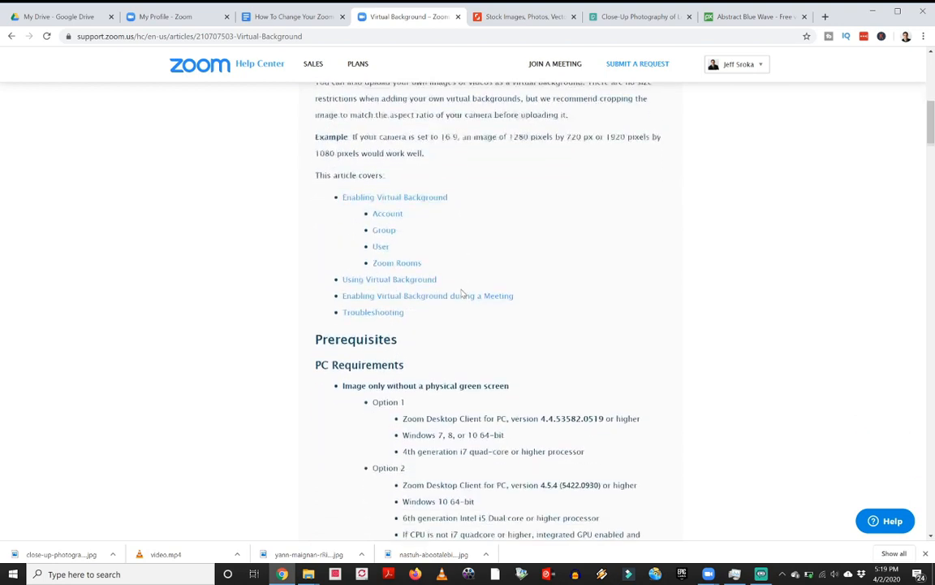
{"action": "scroll", "scroll_direction": "down", "scroll_amount": 3}
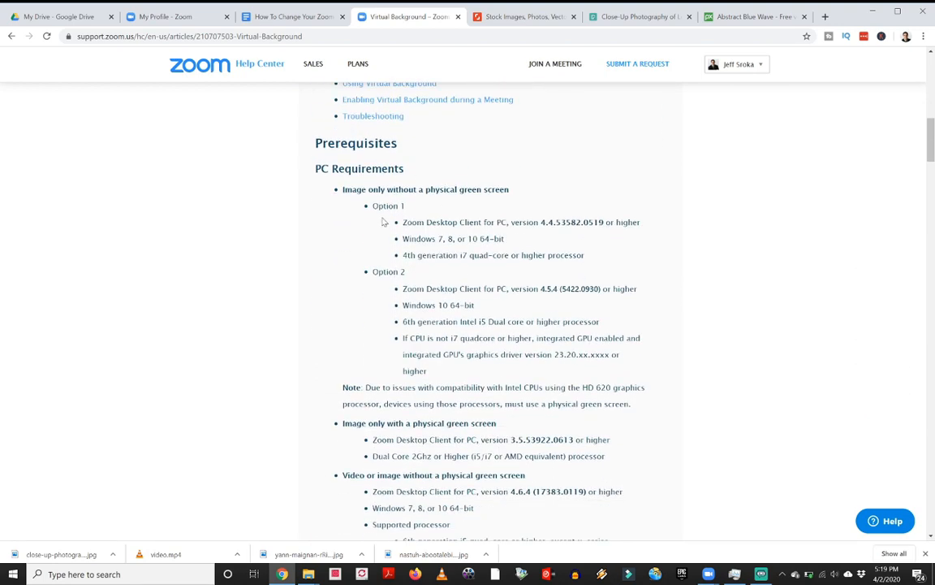
{"action": "mouse_move", "coordinate": [384, 222]}
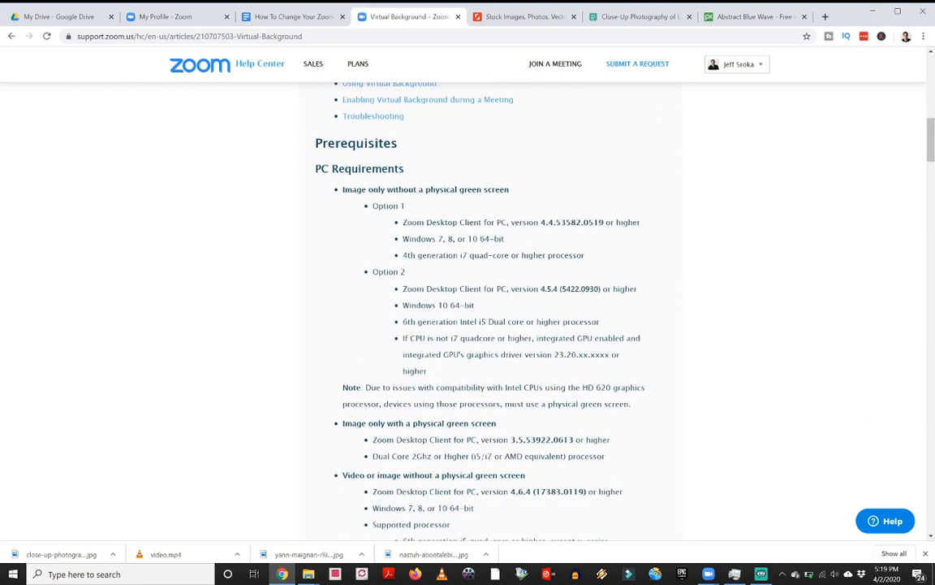
{"action": "scroll", "scroll_direction": "down", "scroll_amount": 3}
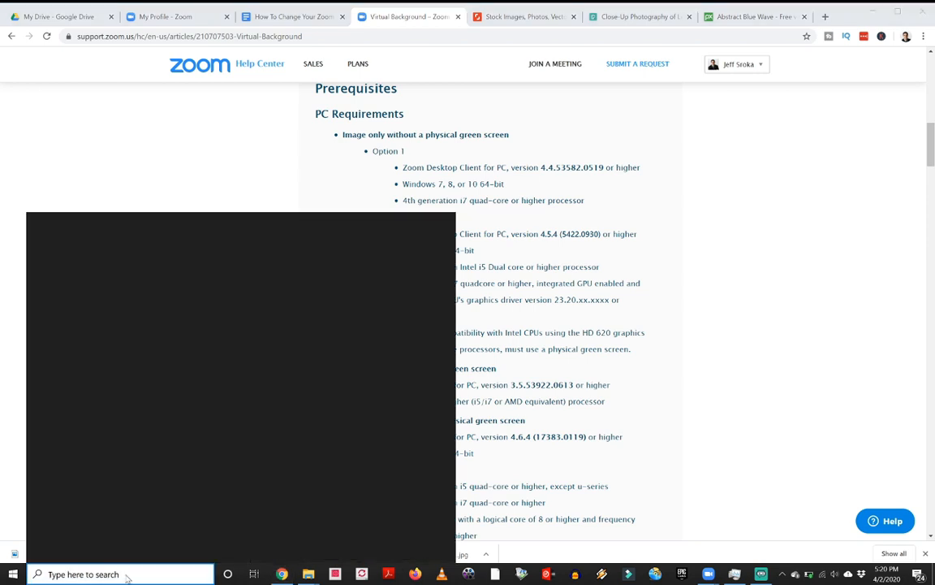
Open Task Manager via search, expand its details and view the Performance tab
{"action": "type", "text": "task"}
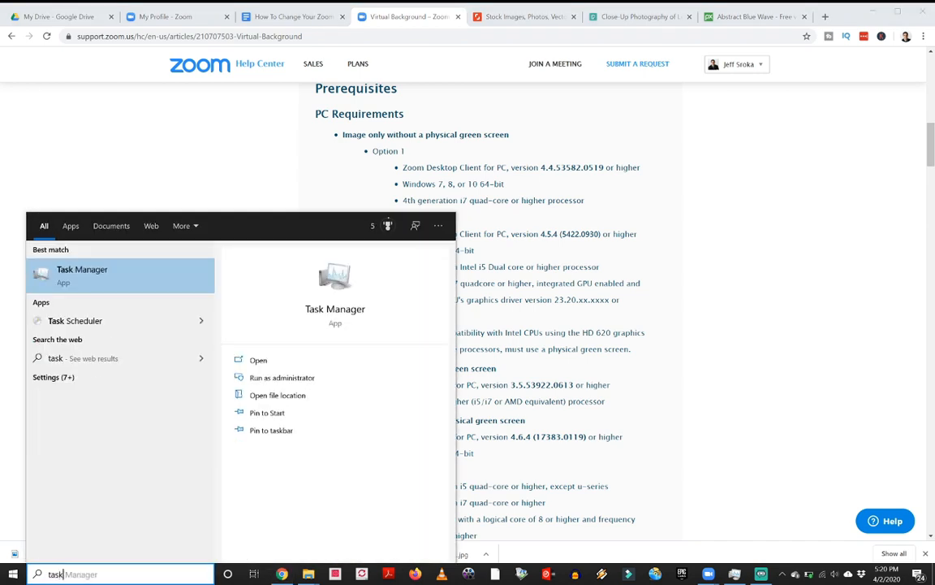
{"action": "mouse_move", "coordinate": [138, 280]}
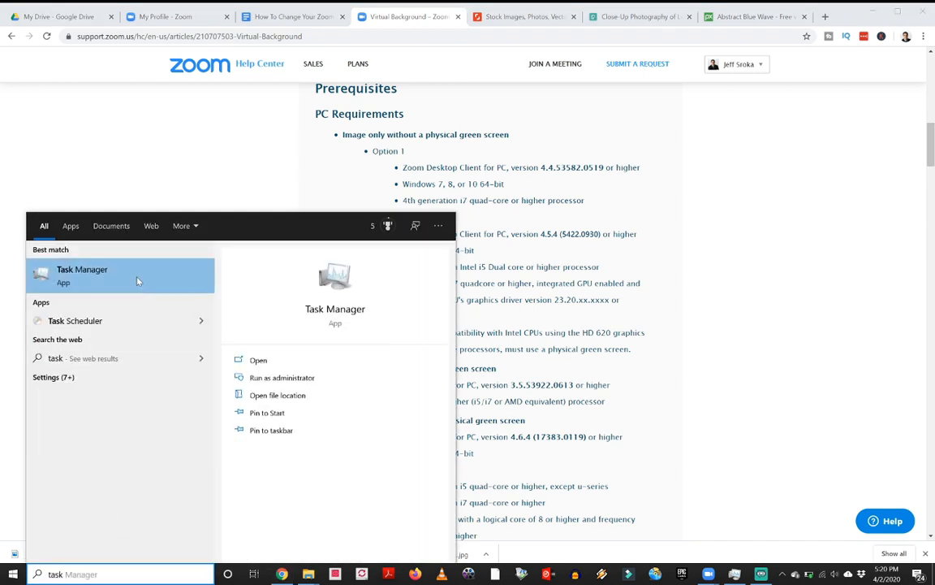
{"action": "mouse_move", "coordinate": [157, 151]}
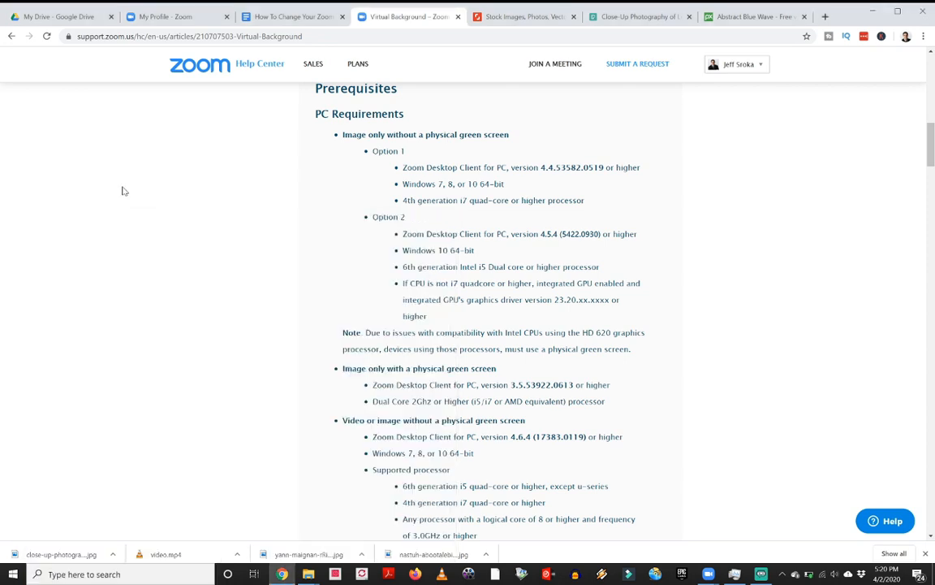
{"action": "key", "text": "ctrl+shift+e"}
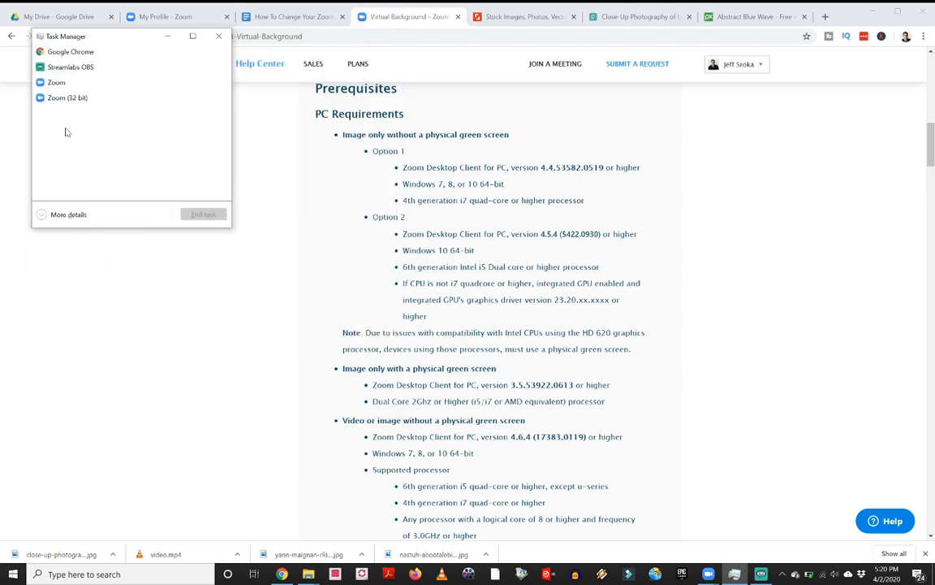
{"action": "left_click", "coordinate": [70, 66]}
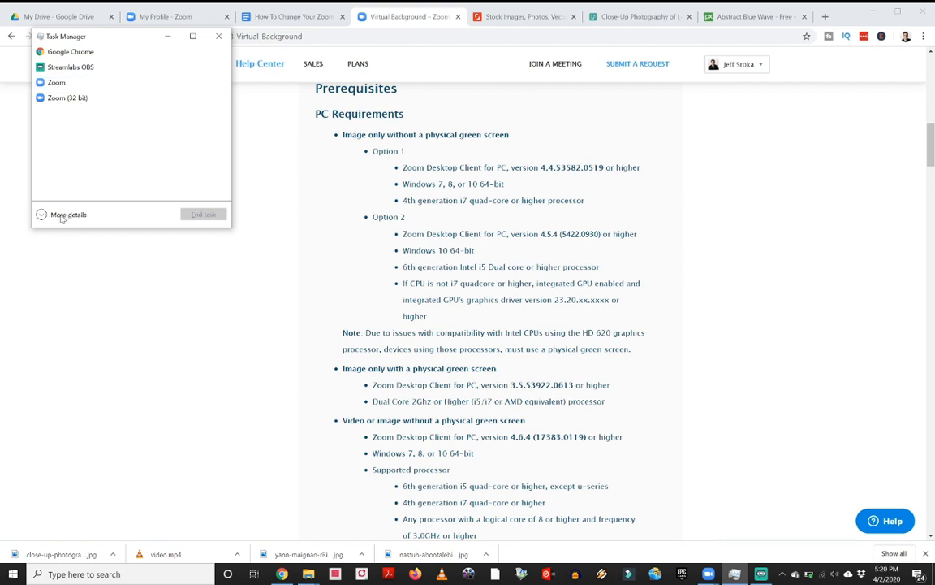
{"action": "left_click", "coordinate": [69, 214]}
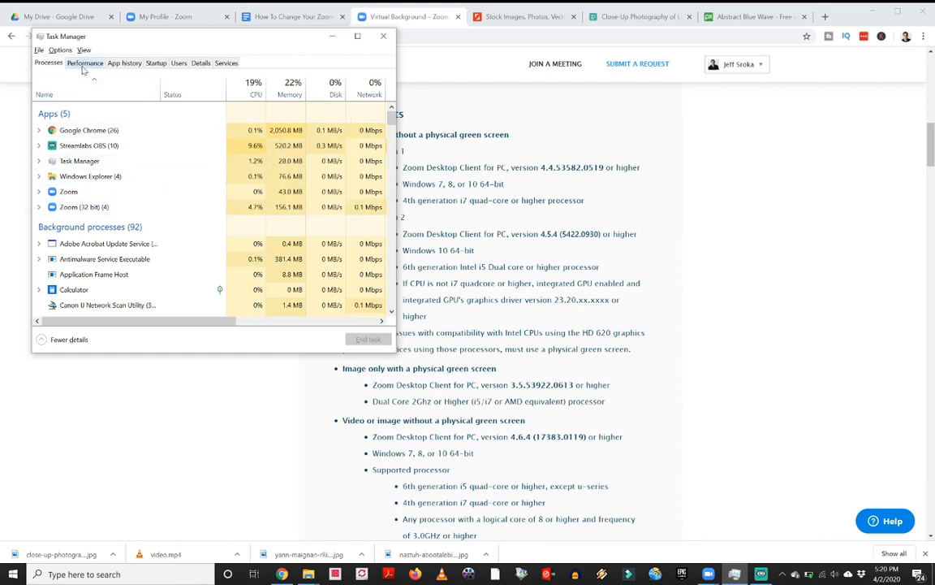
{"action": "left_click", "coordinate": [84, 63]}
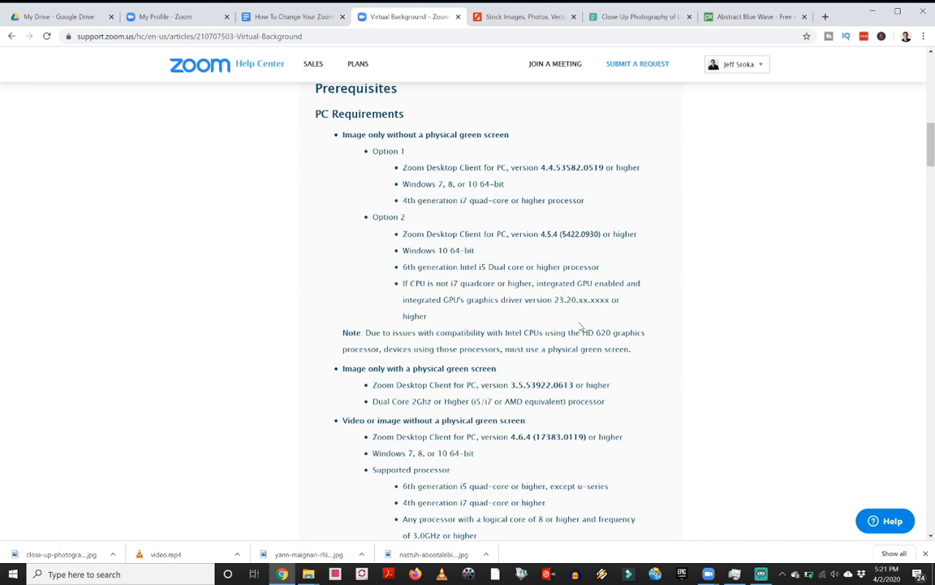
{"action": "mouse_move", "coordinate": [694, 520]}
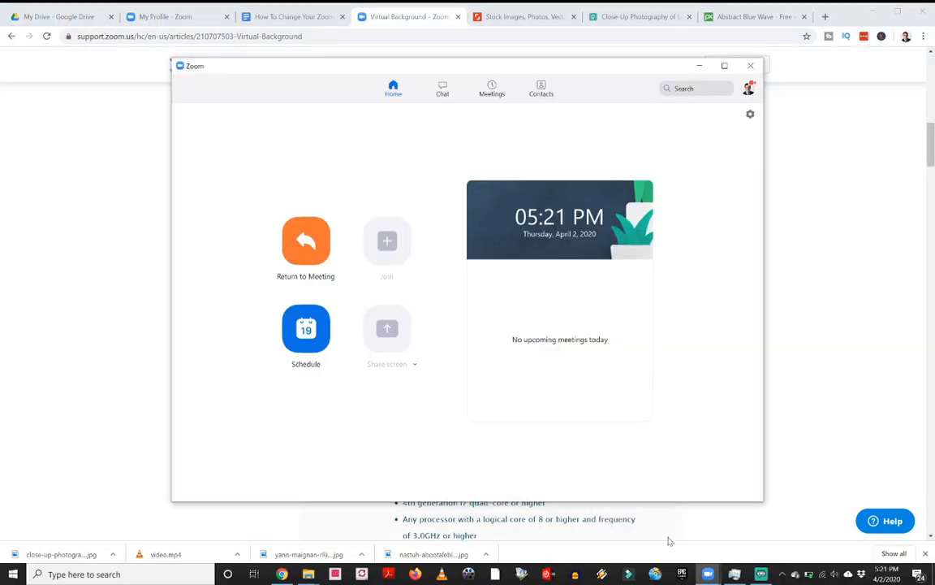
{"action": "mouse_move", "coordinate": [750, 137]}
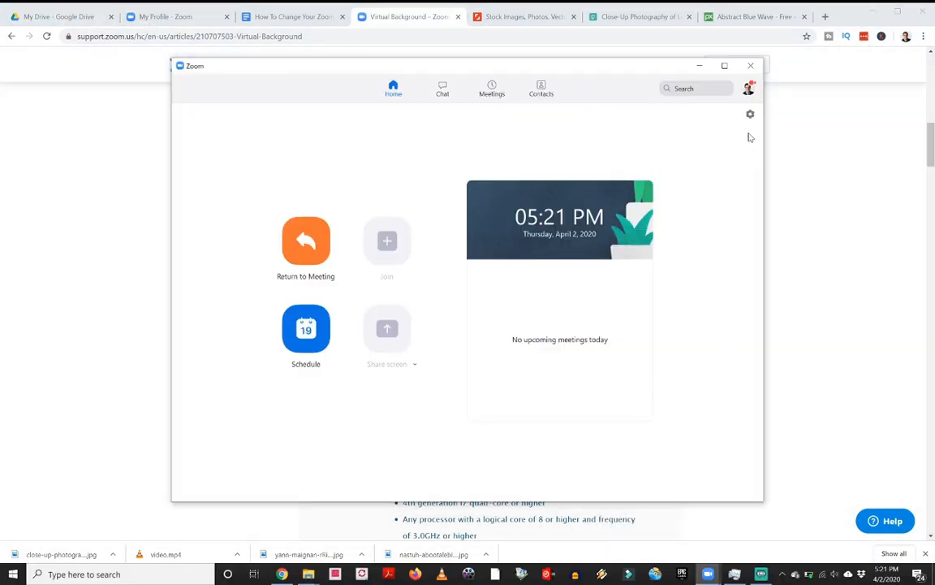
{"action": "mouse_move", "coordinate": [748, 88]}
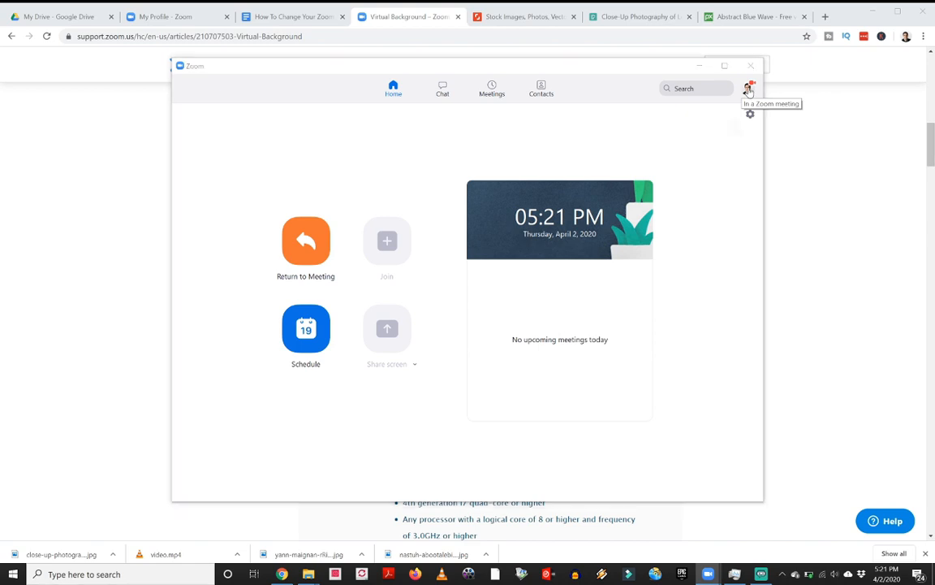
Run Check for Updates from the profile menu to confirm version 4.6.9 is current
{"action": "left_click", "coordinate": [749, 88]}
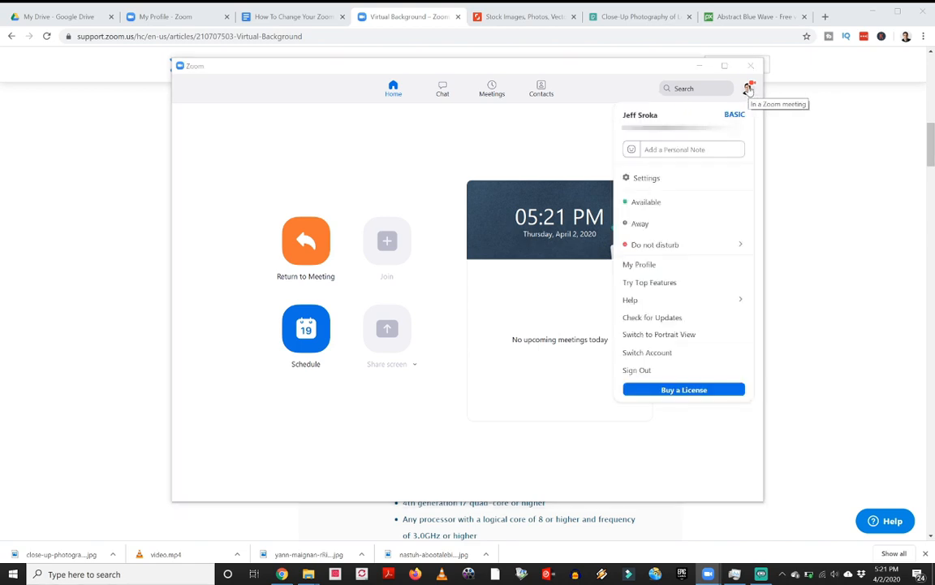
{"action": "mouse_move", "coordinate": [747, 89]}
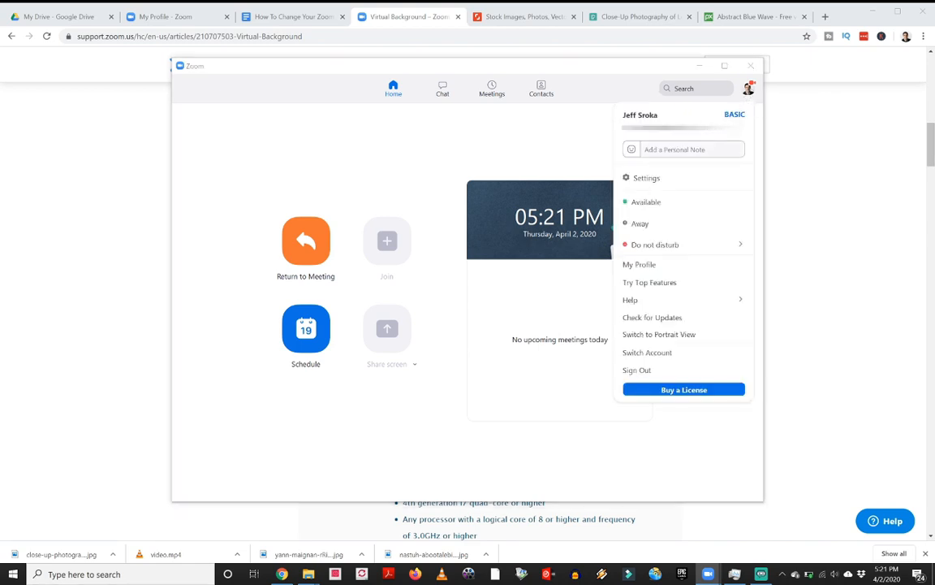
{"action": "mouse_move", "coordinate": [683, 300]}
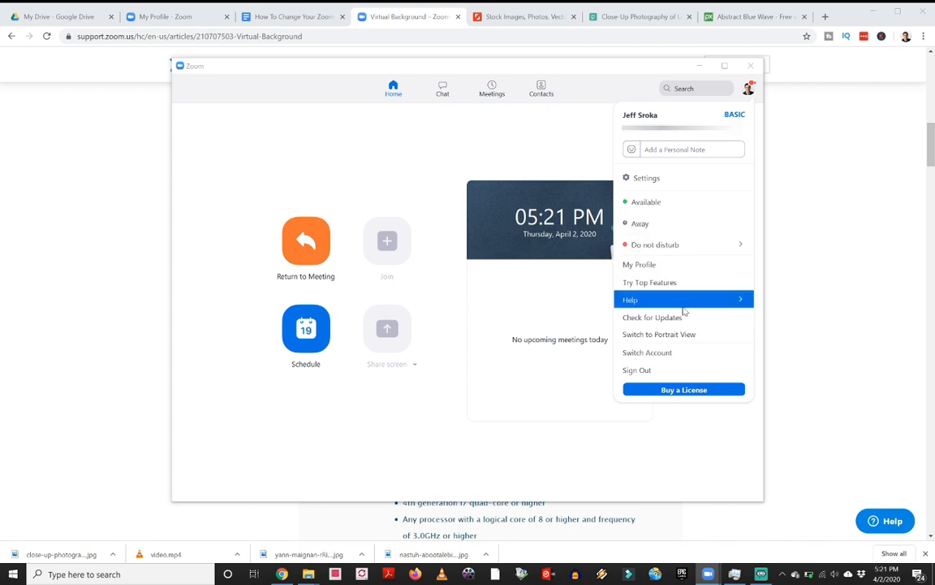
{"action": "left_click", "coordinate": [652, 316]}
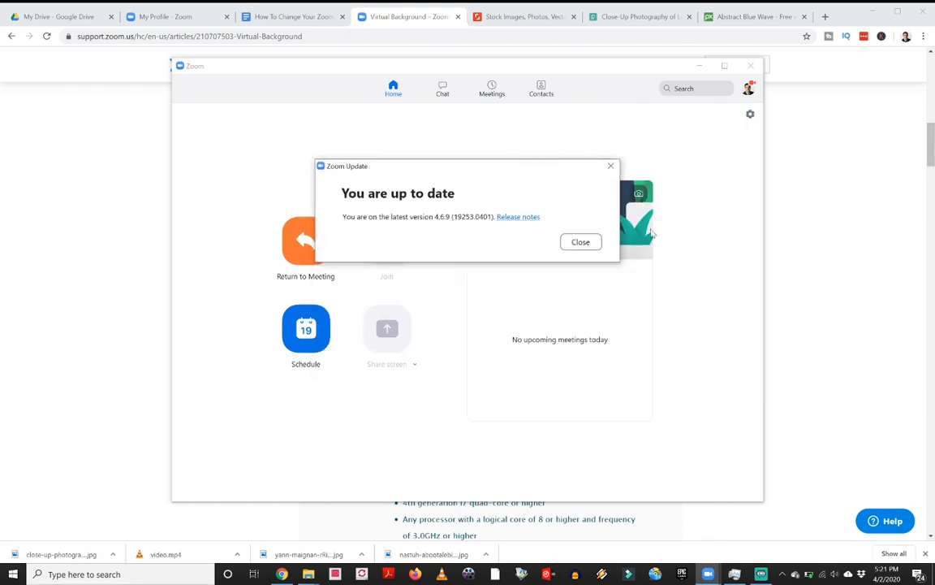
{"action": "mouse_move", "coordinate": [633, 161]}
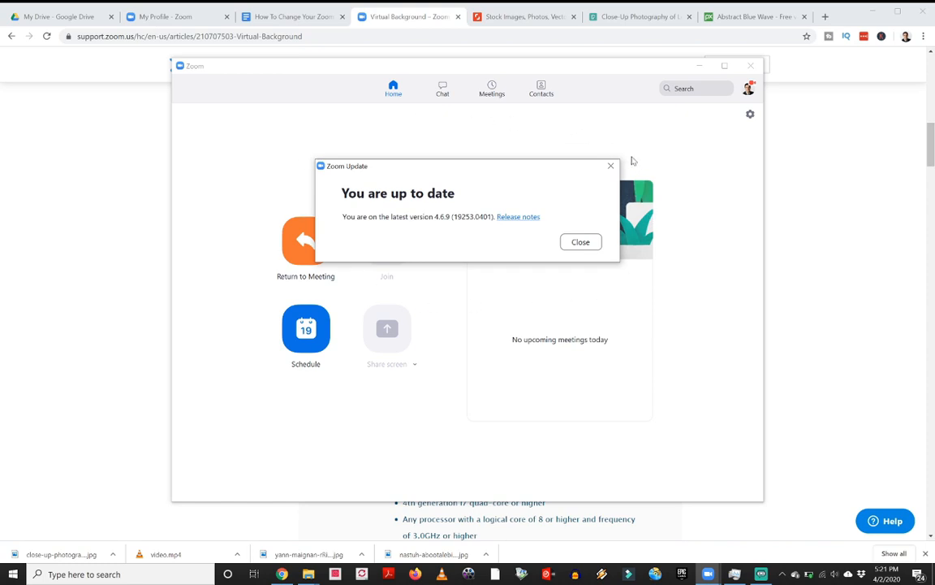
{"action": "mouse_move", "coordinate": [599, 290]}
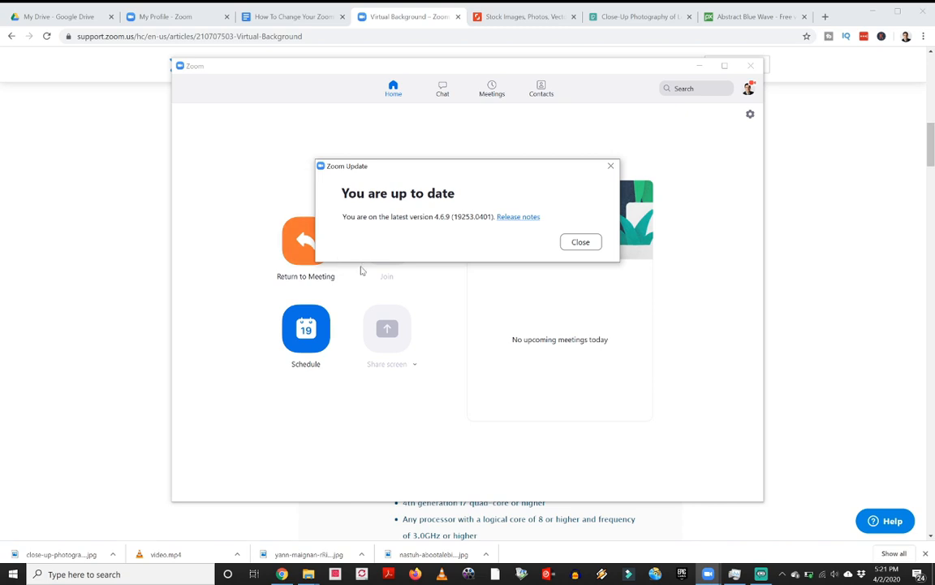
{"action": "mouse_move", "coordinate": [581, 241]}
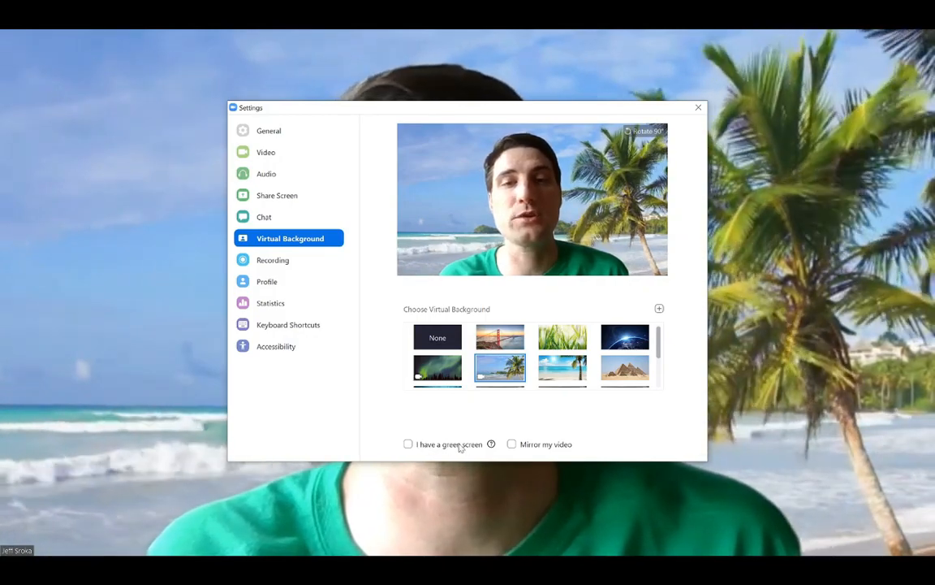
Enable 'I have a green screen' and sample the wall colour from the preview
{"action": "left_click", "coordinate": [408, 443]}
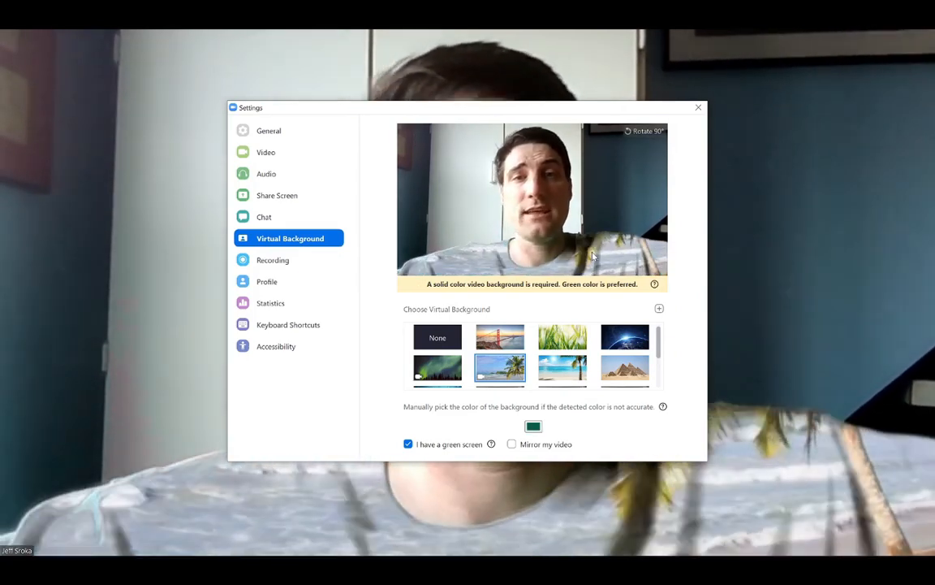
{"action": "left_click", "coordinate": [500, 368]}
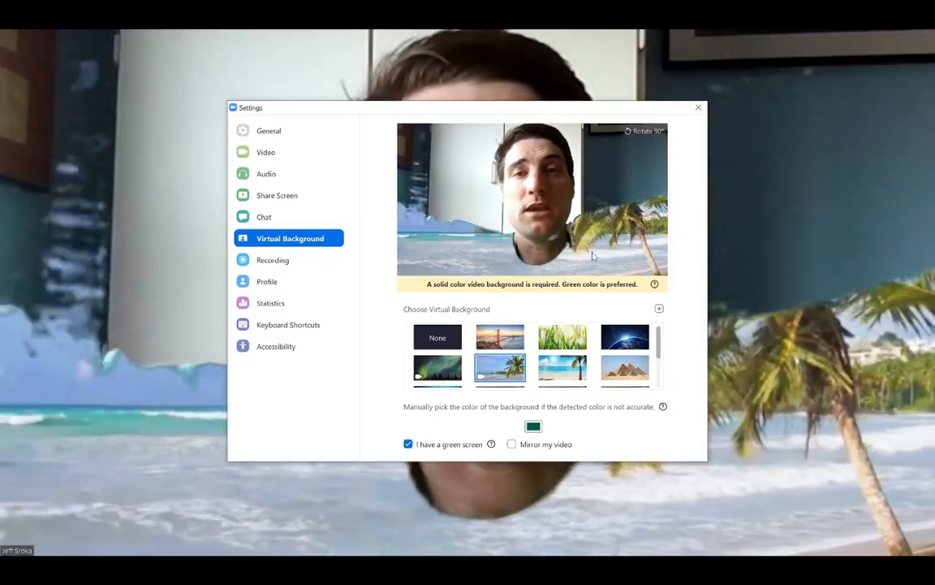
{"action": "left_click", "coordinate": [698, 106]}
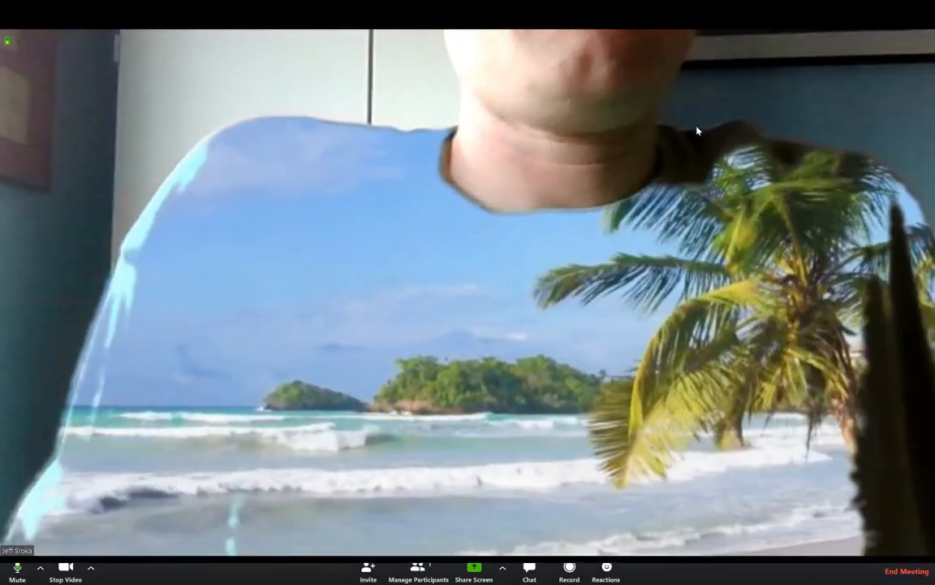